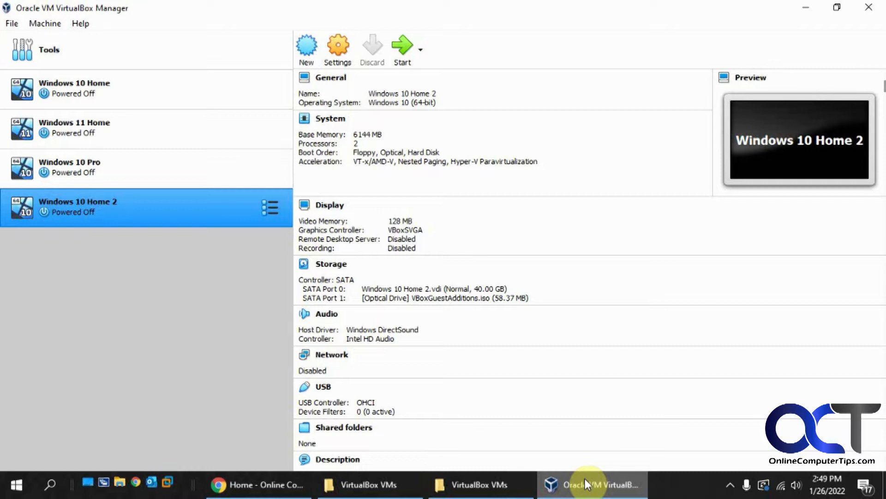
mouse_move(198, 309)
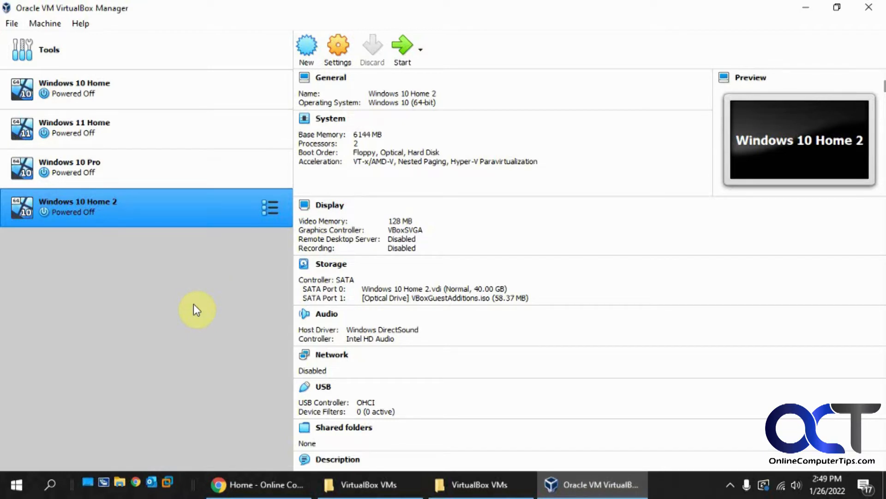
mouse_move(138, 202)
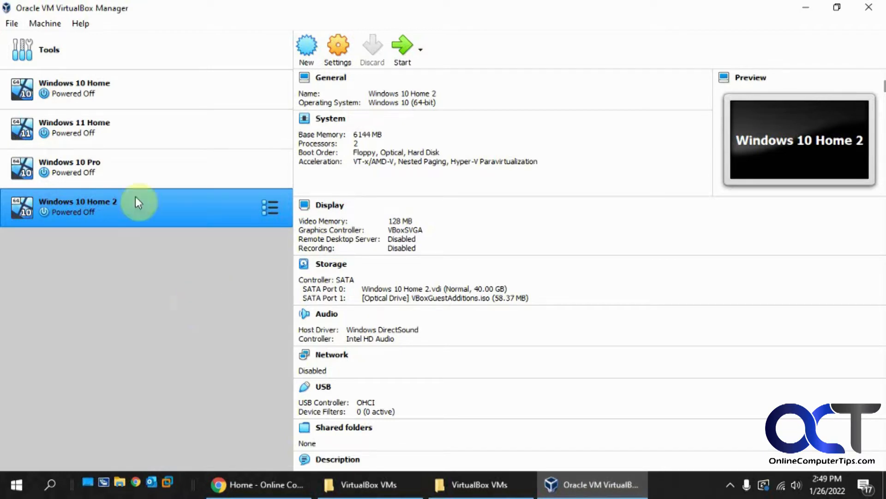
mouse_move(102, 203)
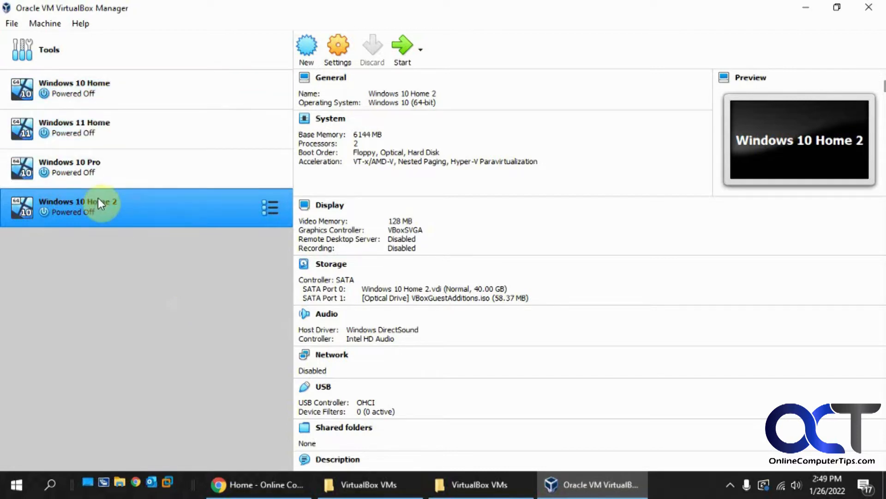
Compare the C: and D: VirtualBox VMs folders in Explorer, then return to VirtualBox Manager
left_click(370, 484)
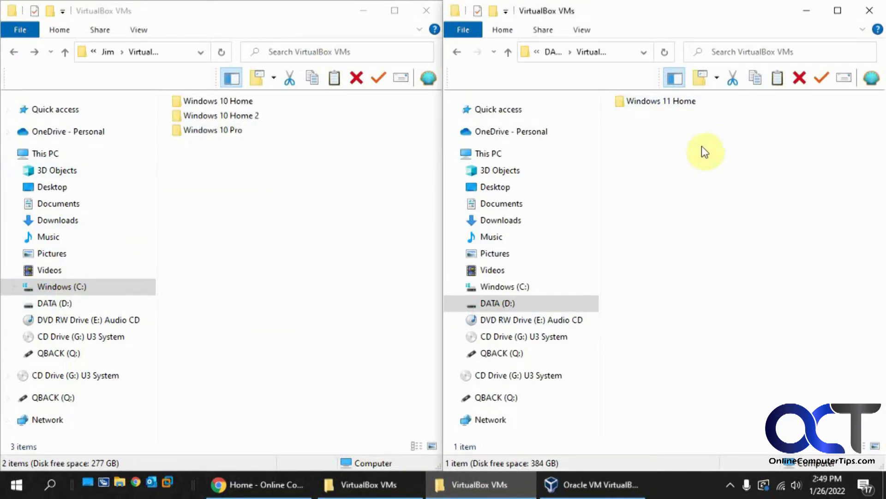
mouse_move(695, 184)
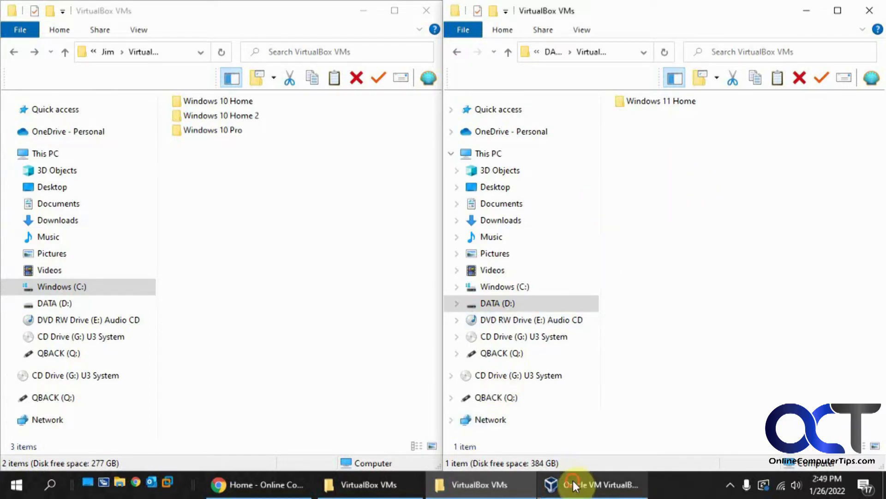
left_click(592, 484)
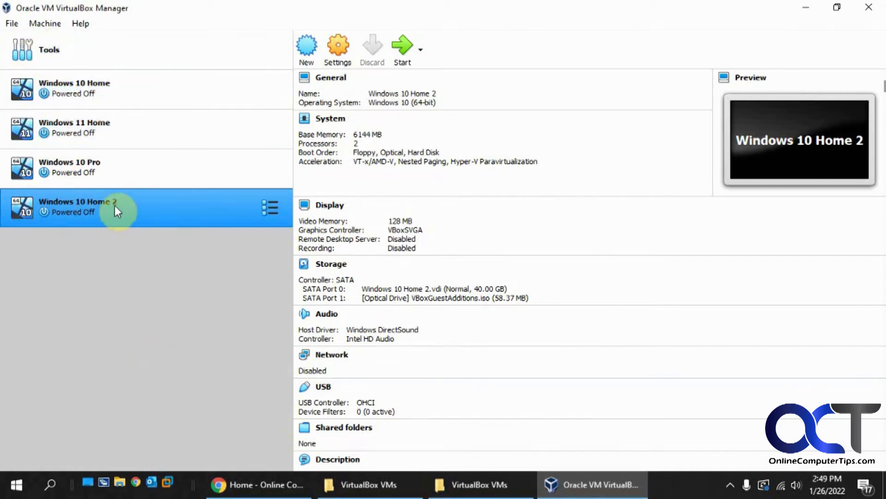
left_click(10, 24)
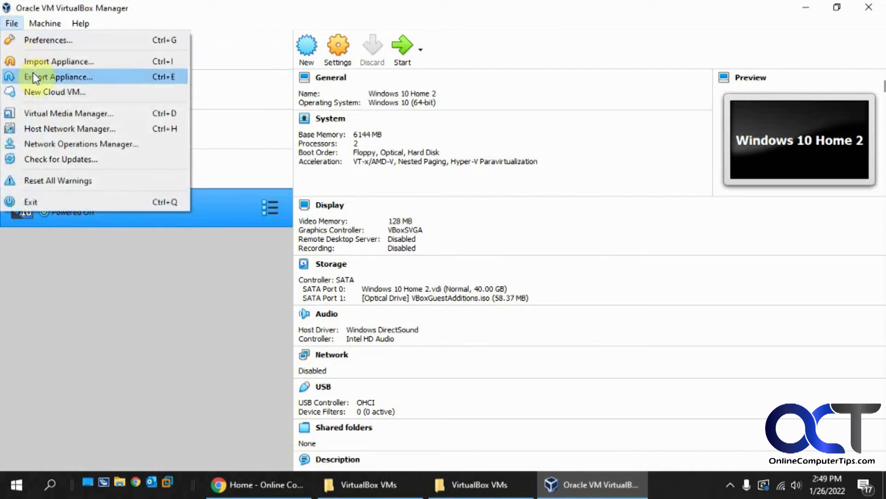
left_click(59, 76)
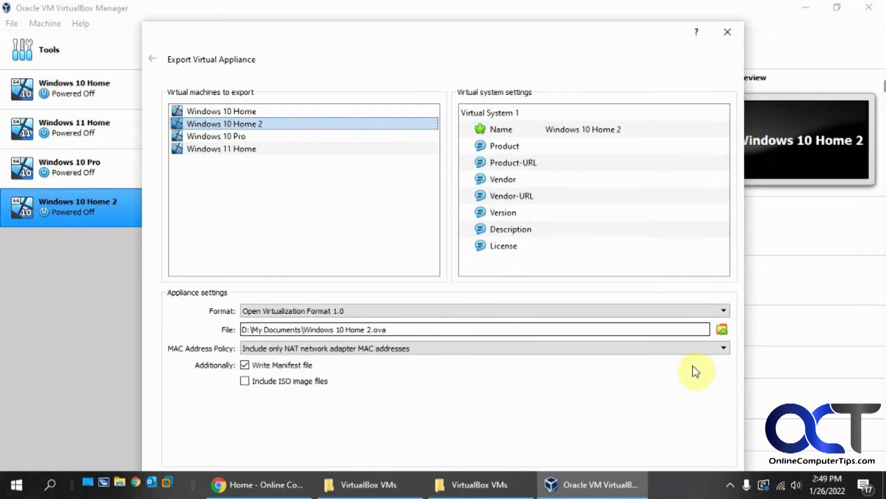
mouse_move(353, 211)
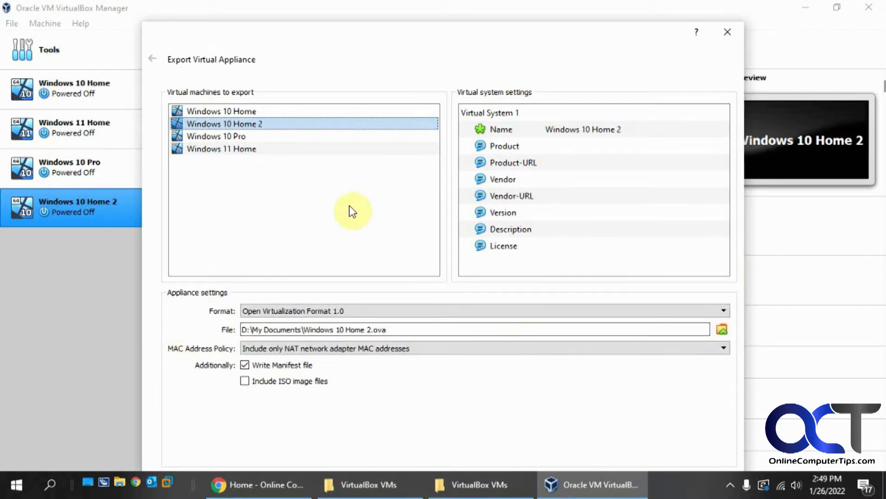
mouse_move(516, 41)
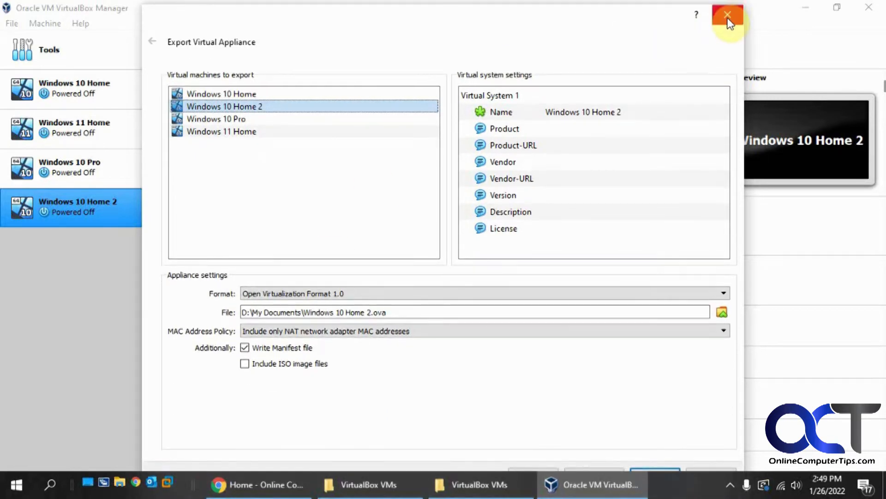
left_click(728, 15)
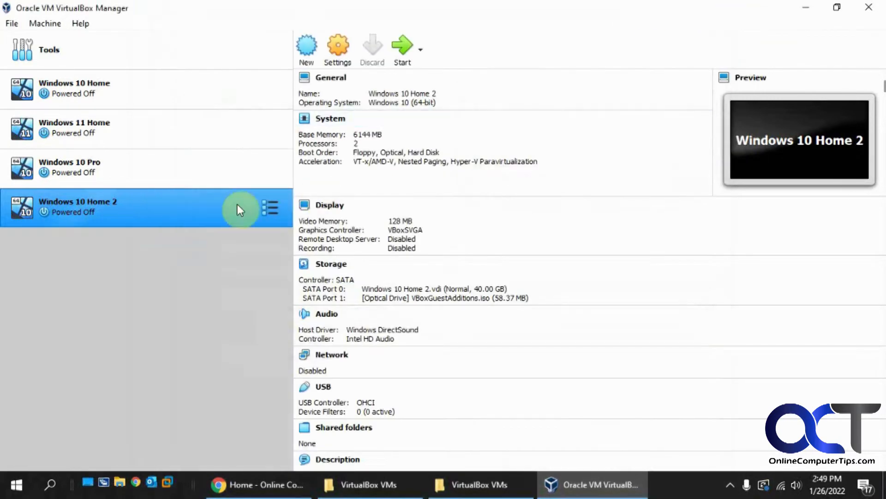
mouse_move(338, 46)
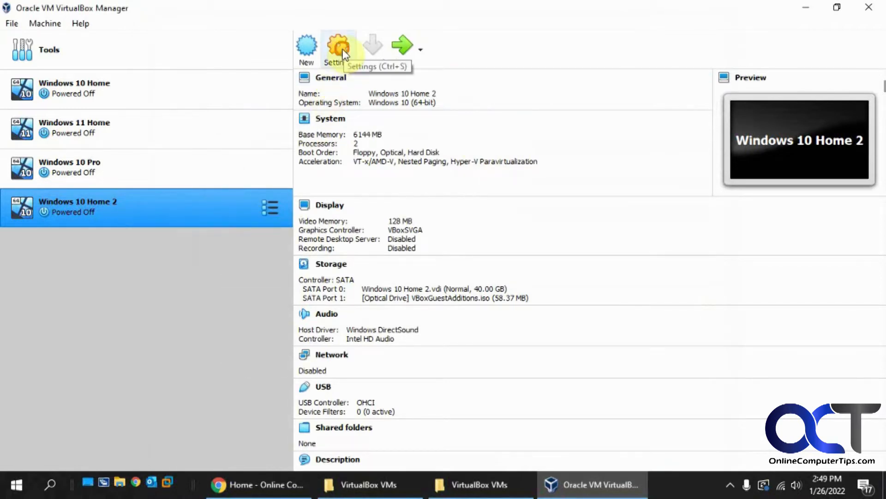
Open Windows 10 Home 2's Storage settings and select the Windows 10 Home 2.vdi disk
left_click(338, 45)
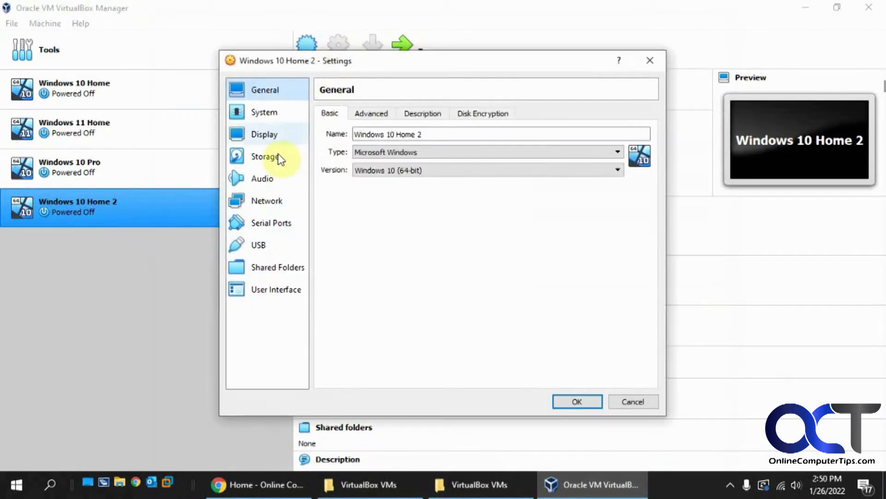
left_click(265, 156)
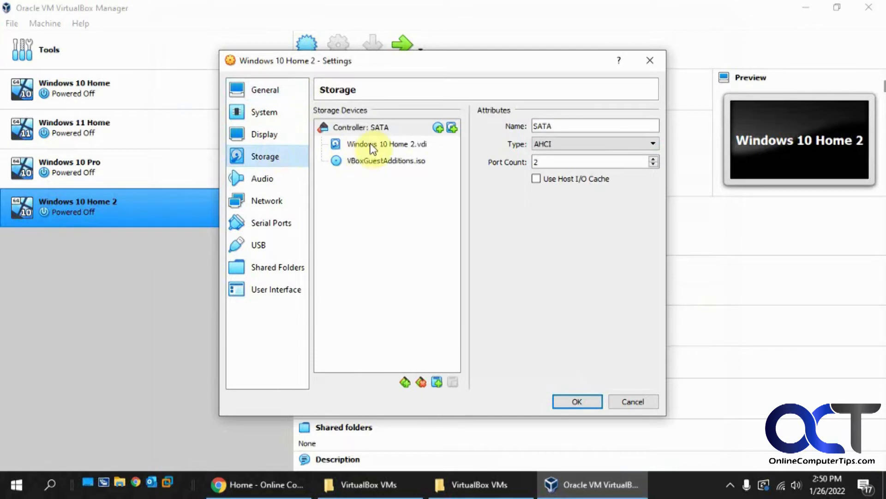
left_click(387, 143)
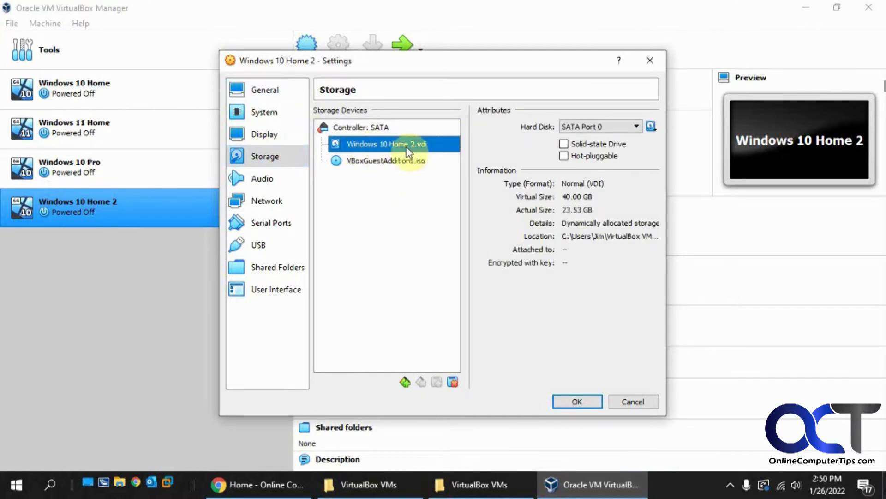
mouse_move(877, 106)
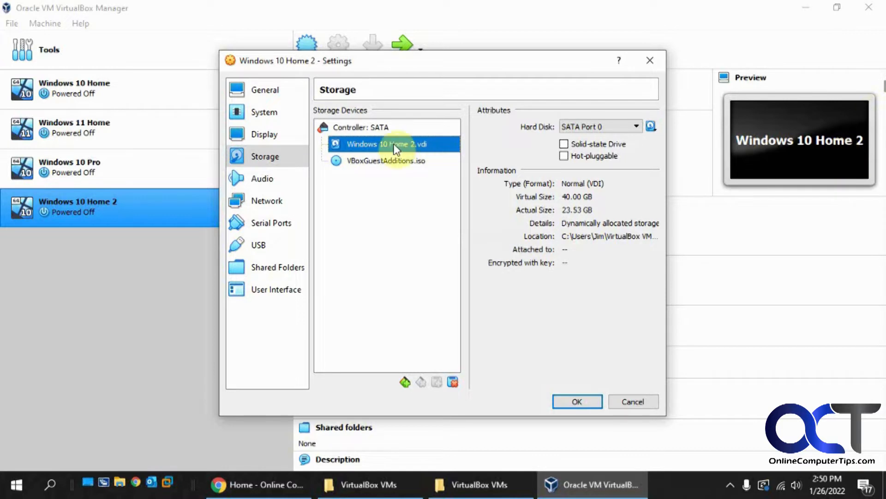
mouse_move(804, 177)
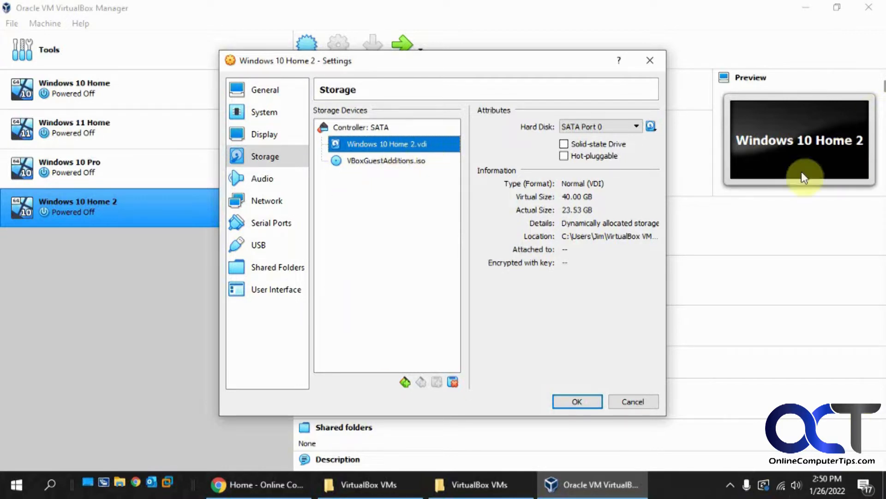
mouse_move(401, 253)
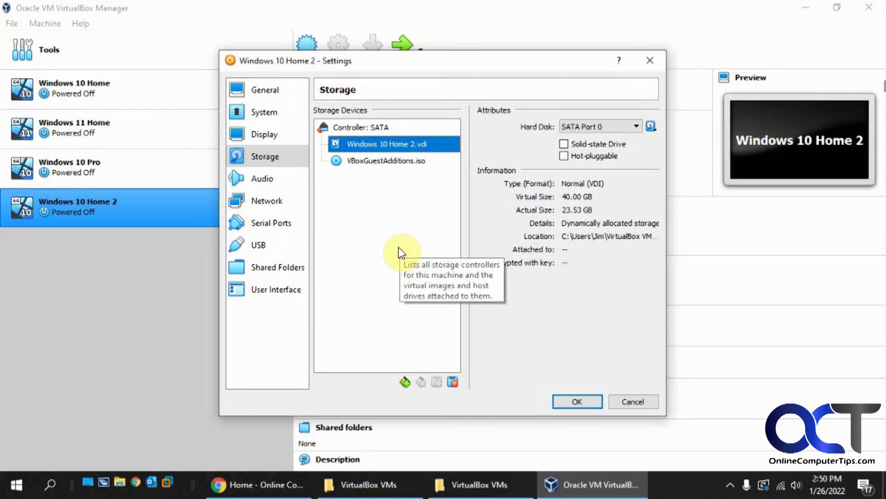
mouse_move(390, 175)
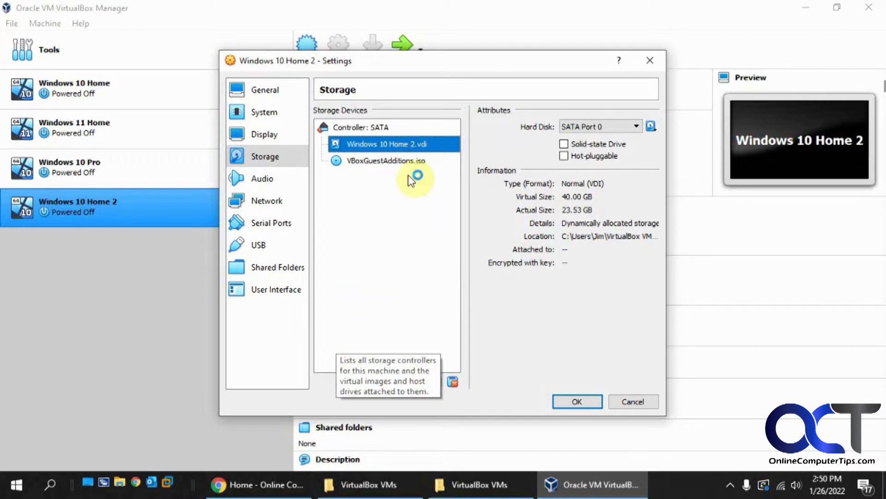
mouse_move(367, 313)
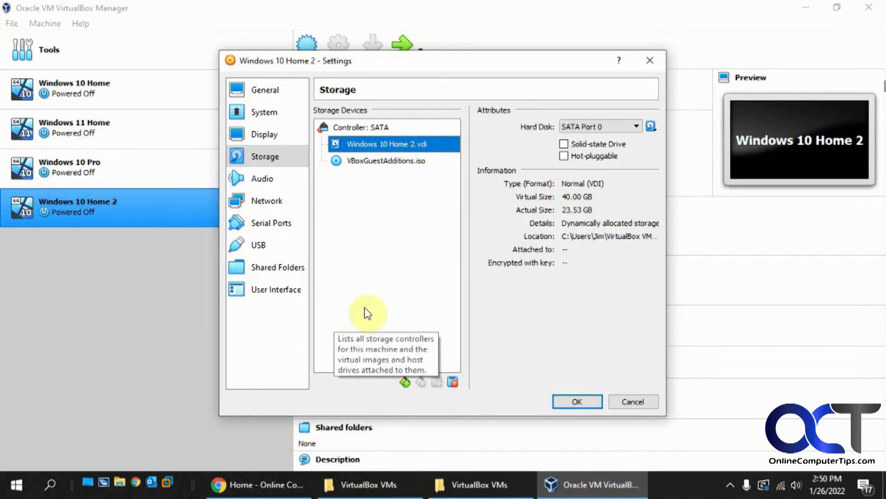
mouse_move(385, 266)
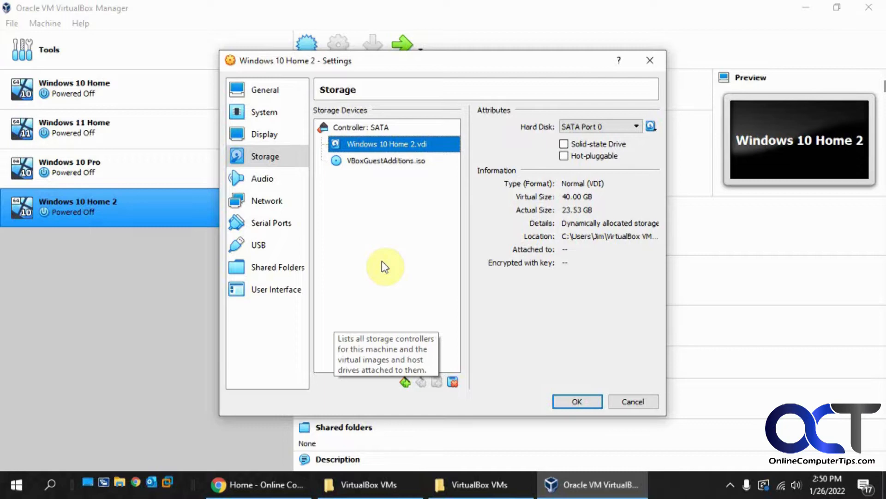
mouse_move(632, 401)
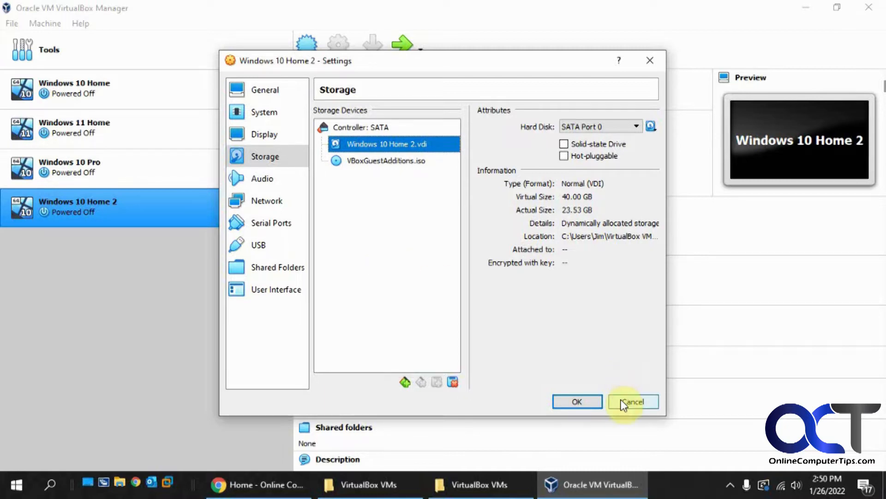
Cancel the Windows 10 Home 2 settings dialog without changes
left_click(633, 402)
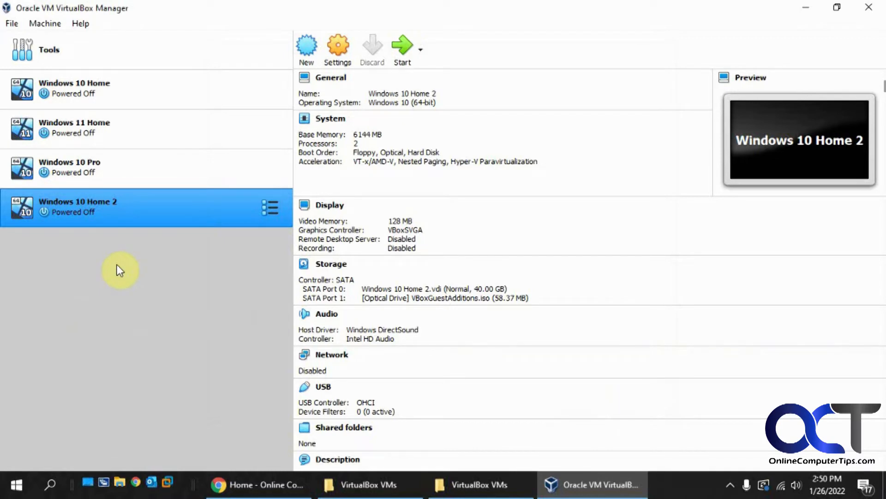
mouse_move(127, 215)
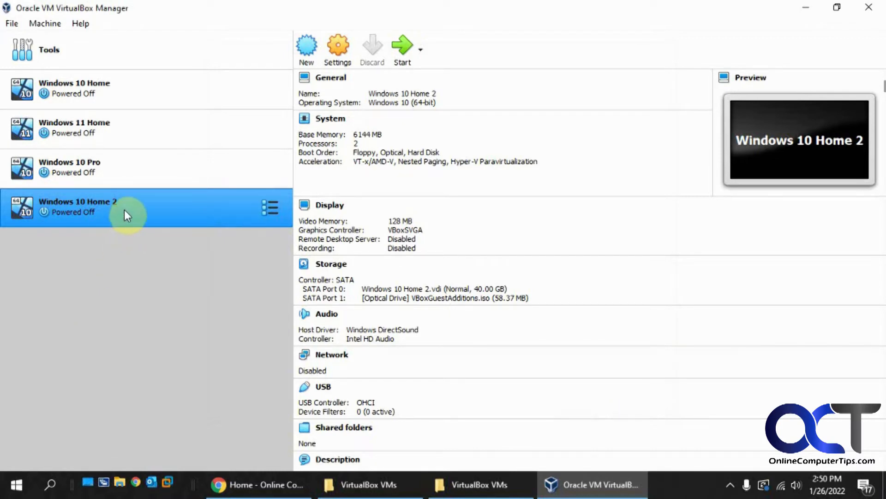
mouse_move(119, 214)
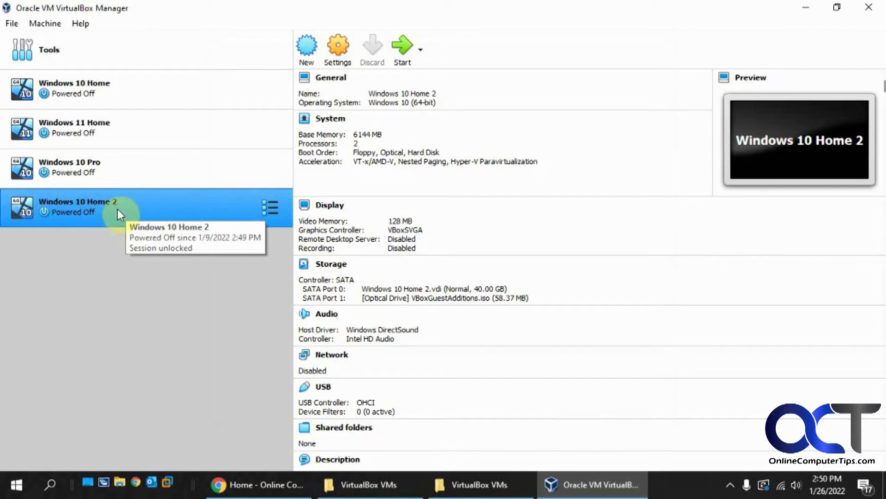
mouse_move(377, 485)
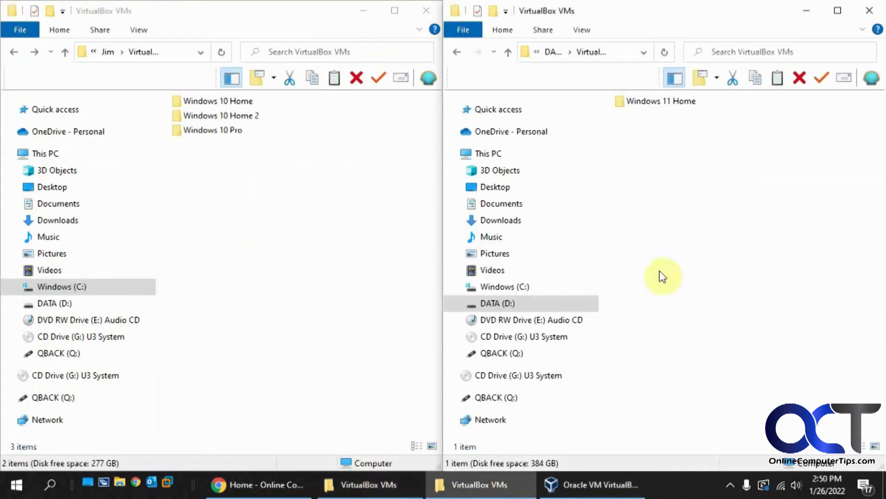
mouse_move(694, 161)
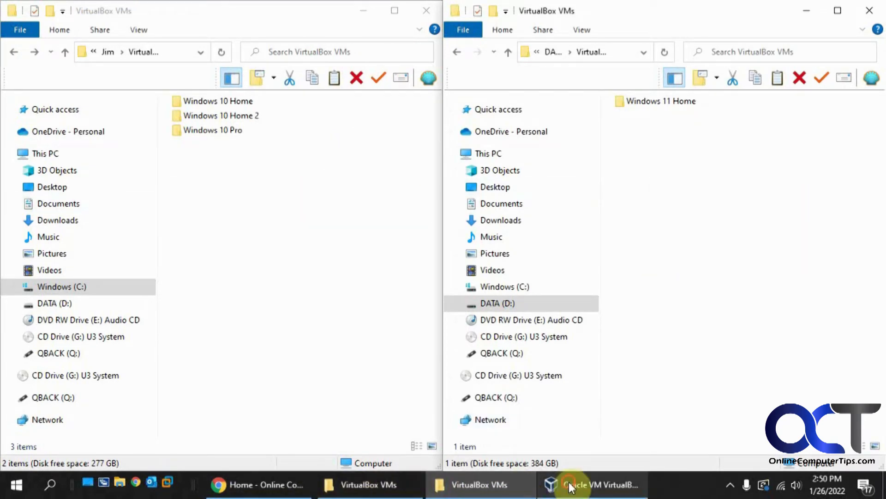
Open Virtual Media Manager from the File menu to view Windows 10 Home 2.vdi on C:
left_click(591, 484)
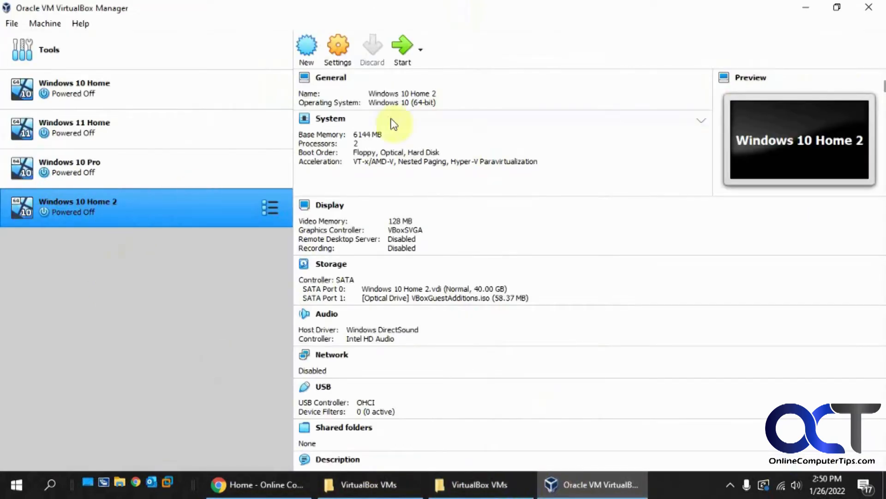
left_click(337, 46)
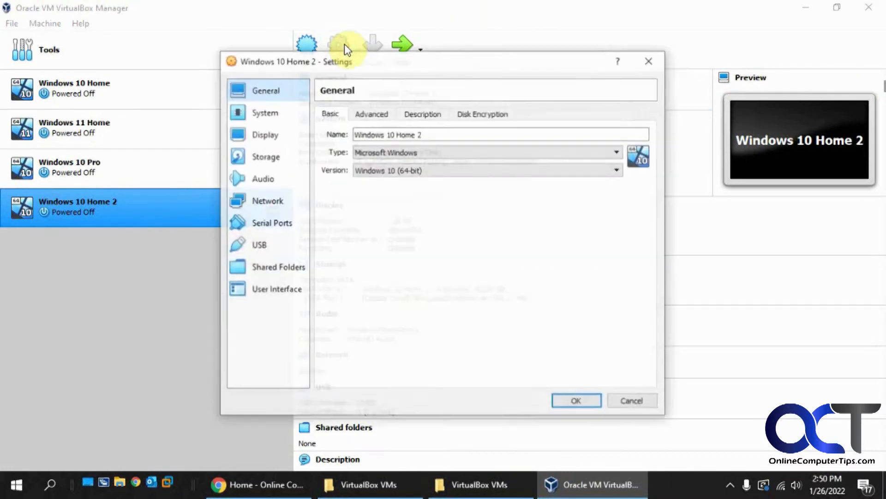
left_click(44, 23)
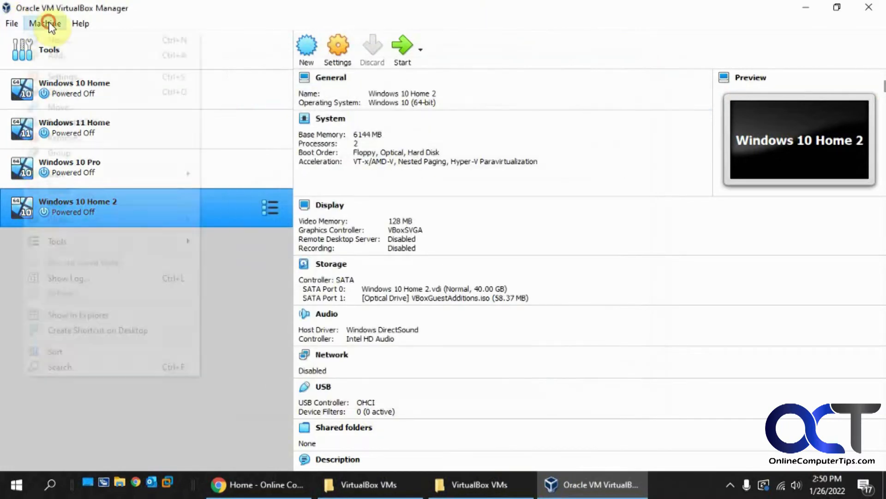
left_click(11, 23)
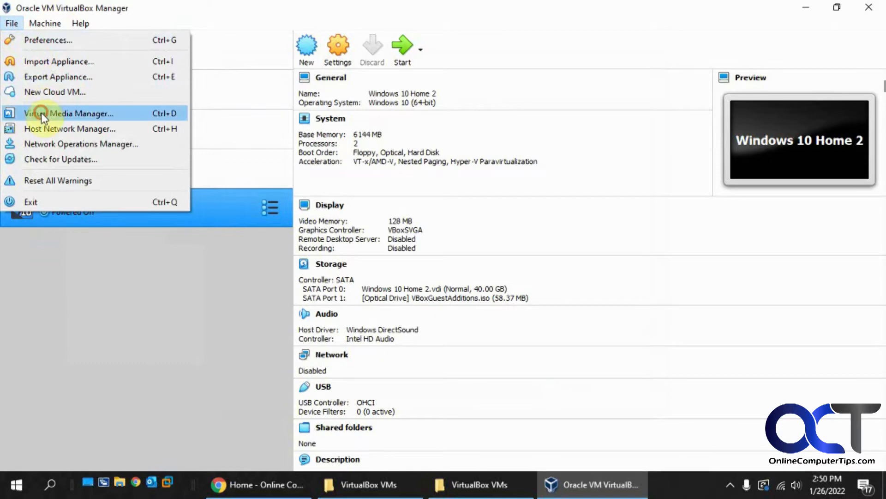
left_click(69, 114)
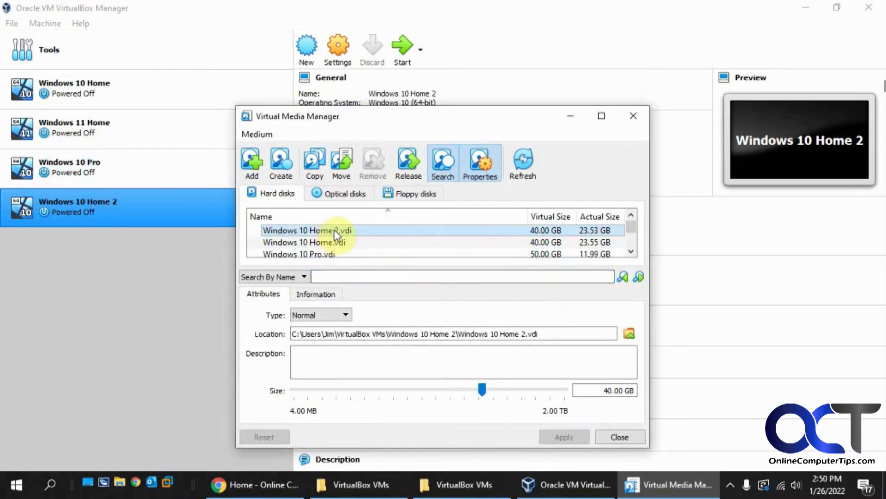
mouse_move(341, 161)
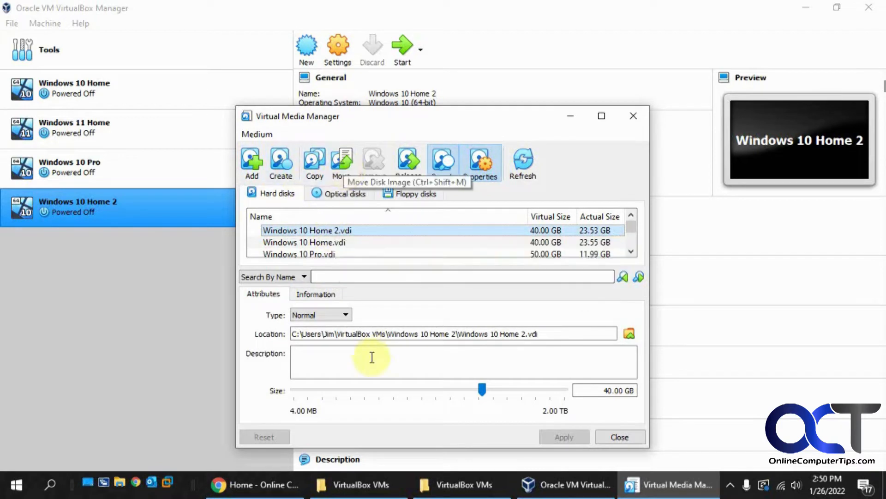
mouse_move(342, 164)
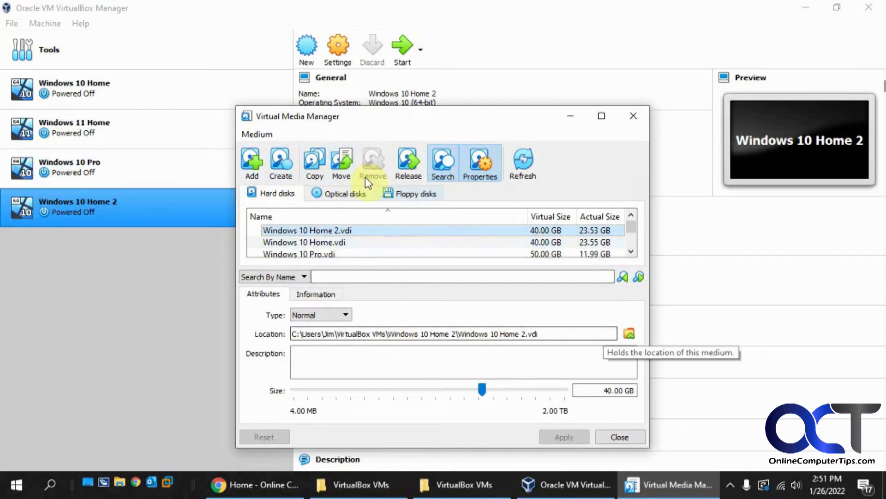
Move the disk, browsing to D:\VirtualBox VMs and creating and opening a 'Windows 10 Home 2' folder
left_click(629, 333)
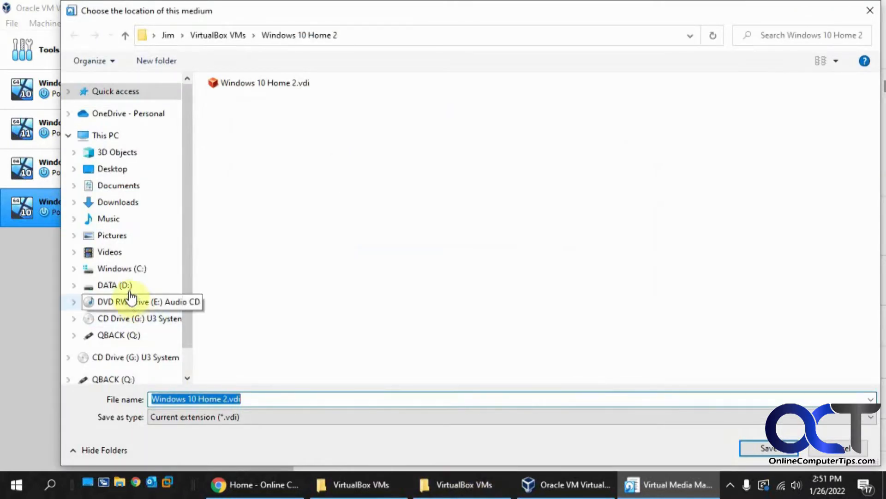
left_click(114, 285)
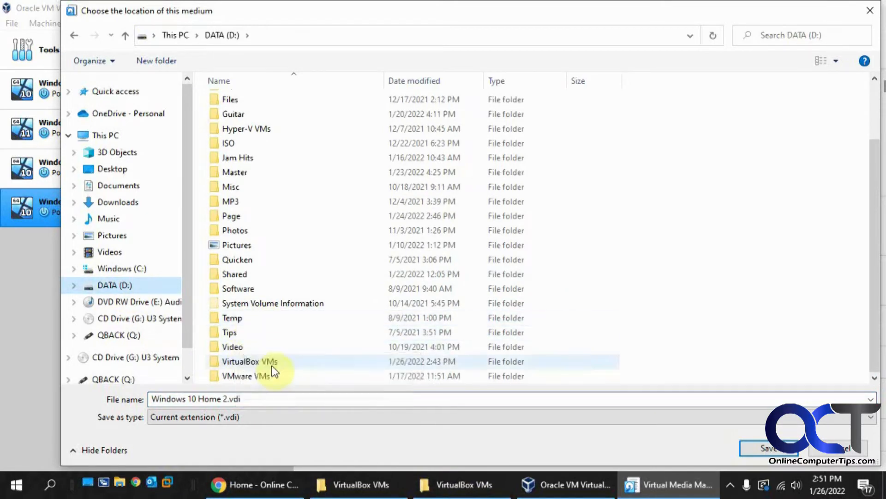
double_click(248, 361)
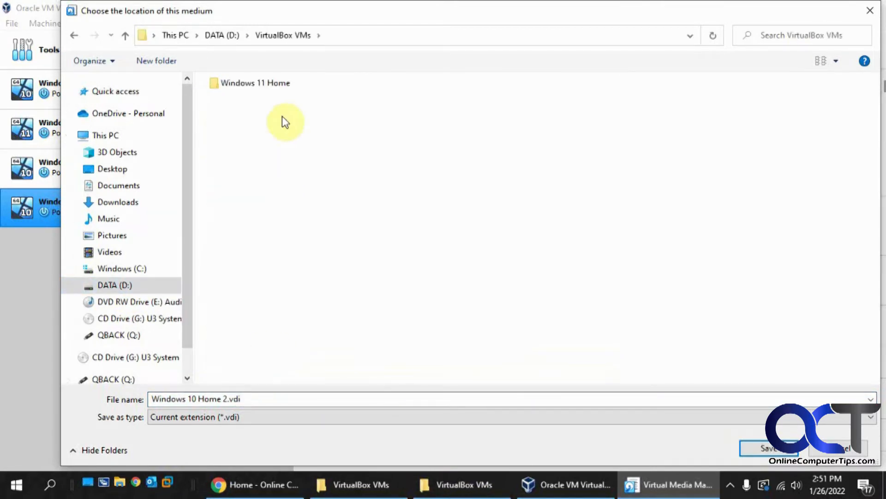
mouse_move(243, 163)
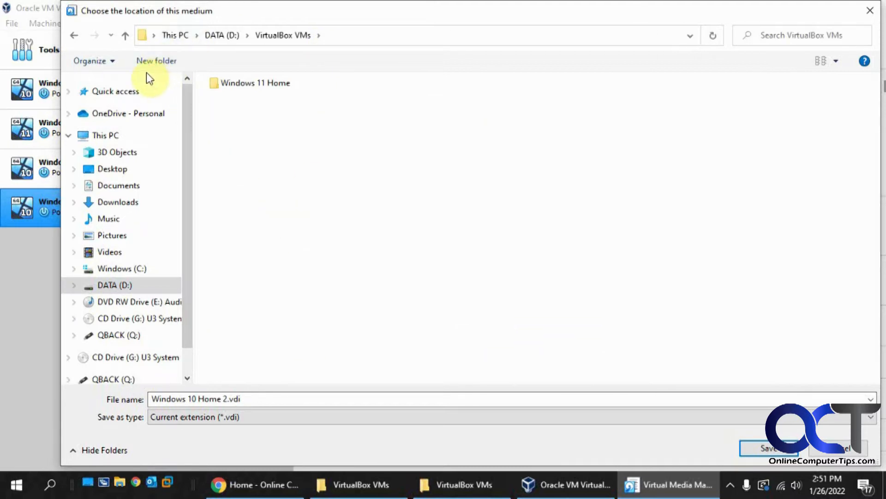
mouse_move(251, 139)
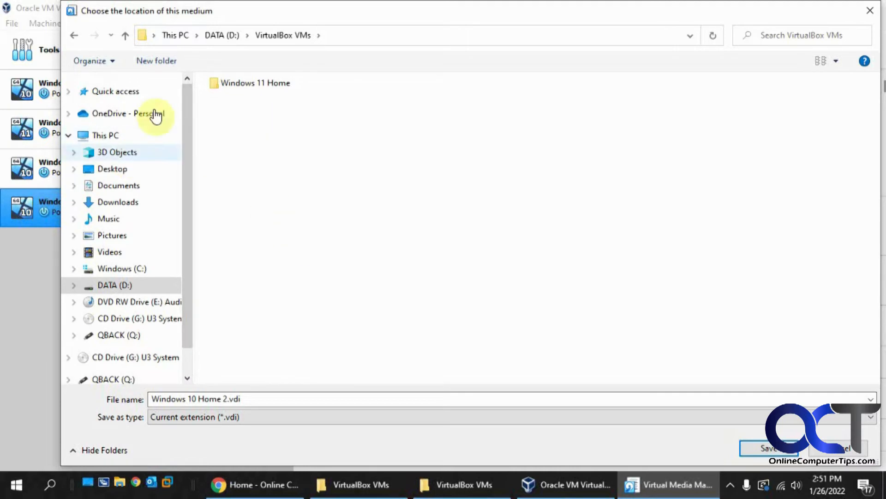
left_click(156, 60)
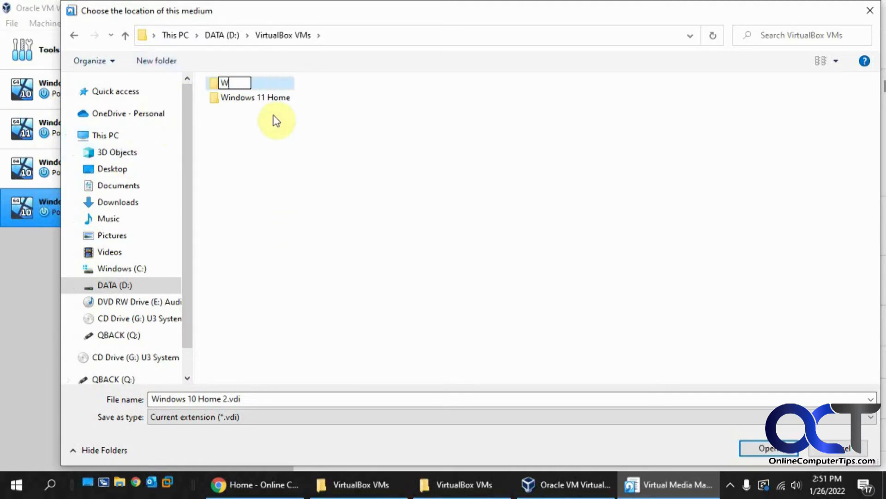
type("indows 10 Home 2")
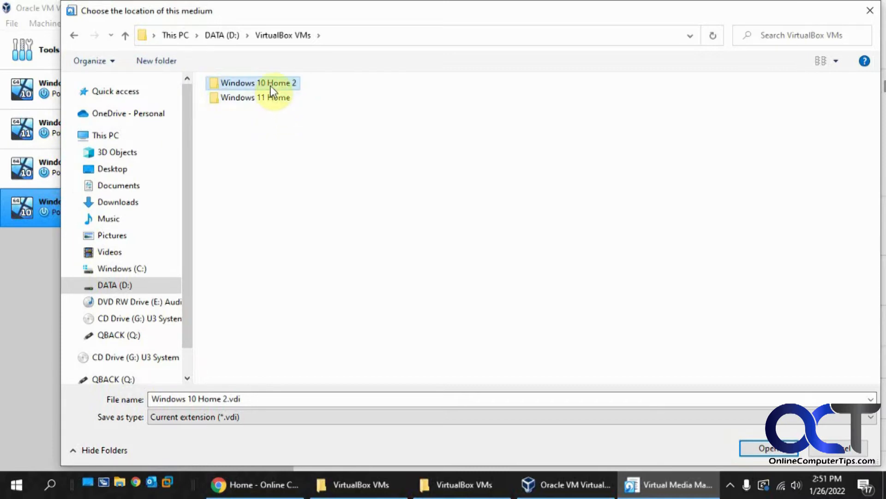
double_click(255, 83)
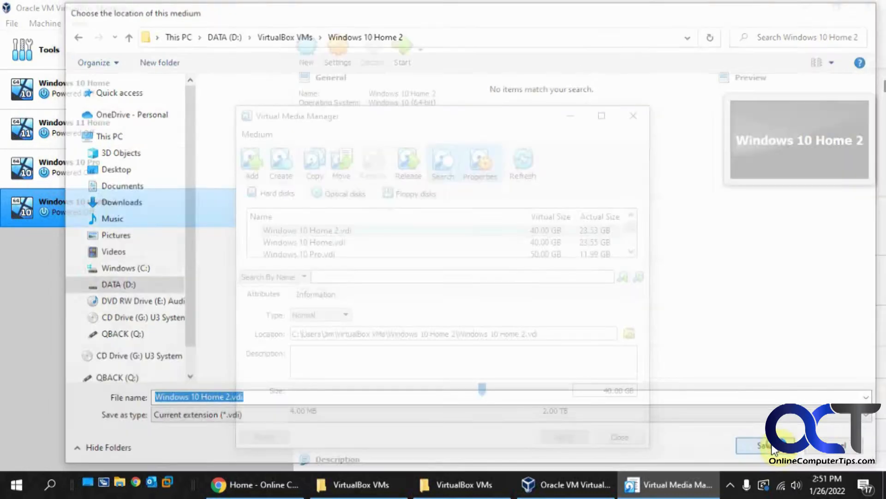
Save the disk into the new D: folder and reopen Virtual Media Manager to verify
left_click(766, 446)
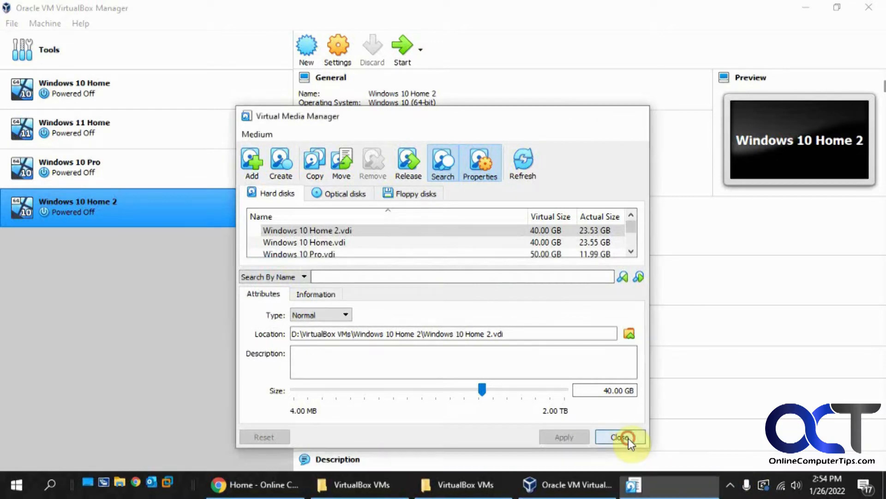
left_click(621, 437)
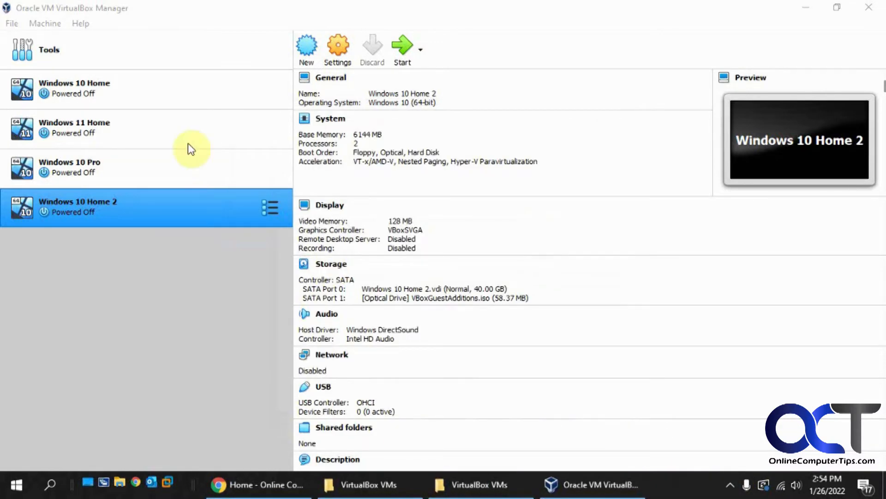
left_click(11, 23)
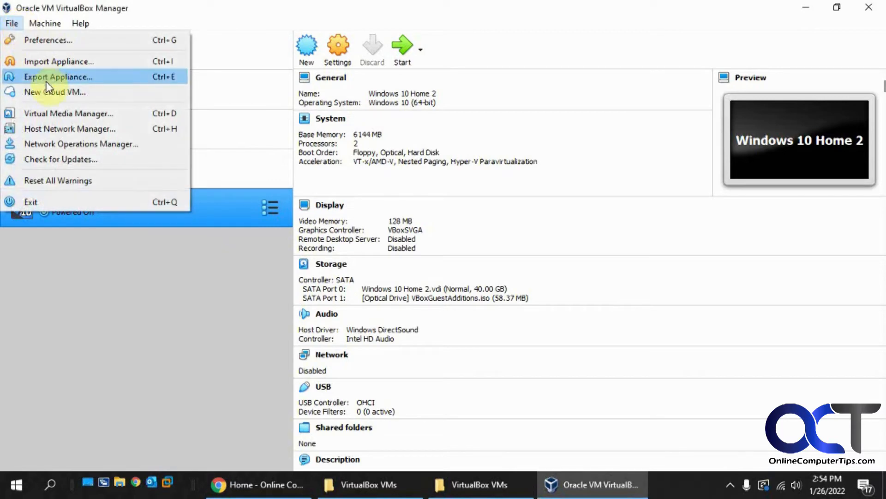
left_click(68, 113)
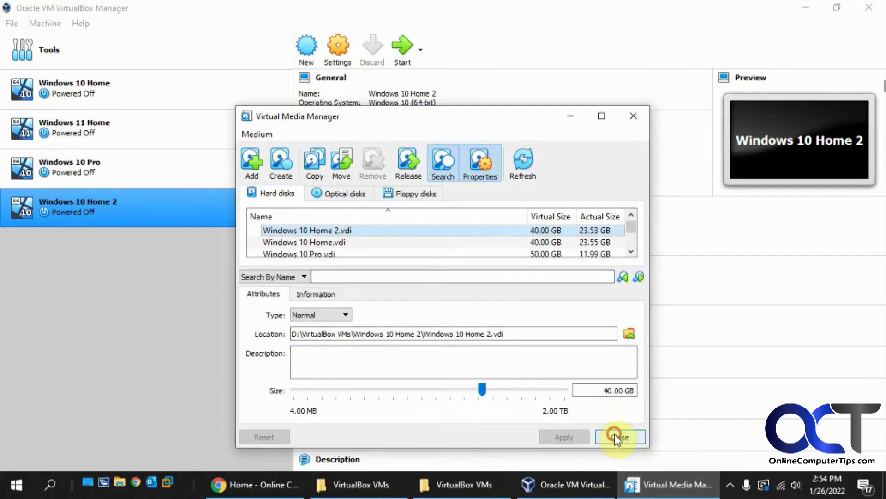
Move the .vbox and .vbox-prev files from C: into D:\VirtualBox VMs\Windows 10 Home 2
left_click(620, 437)
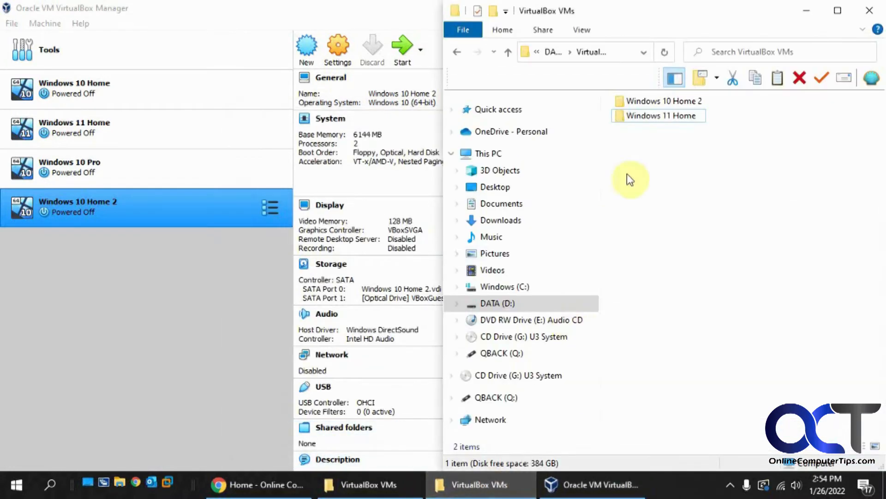
double_click(664, 100)
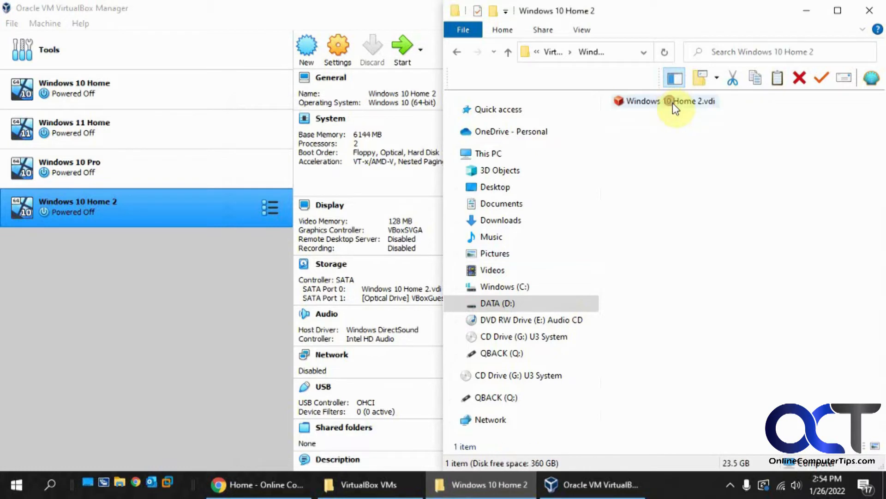
left_click(367, 485)
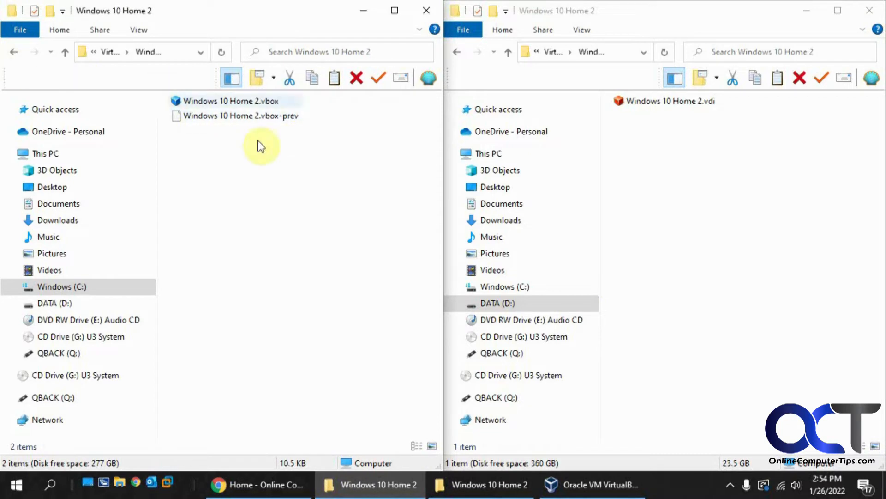
left_click(232, 100)
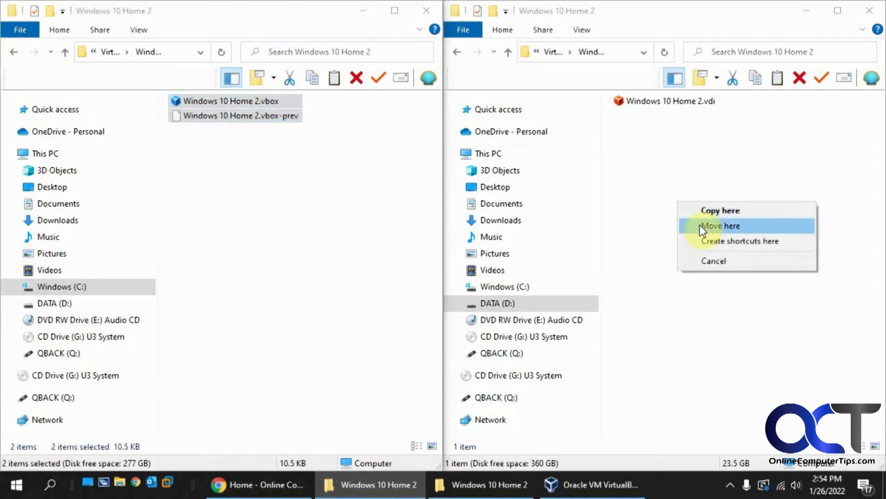
left_click(720, 225)
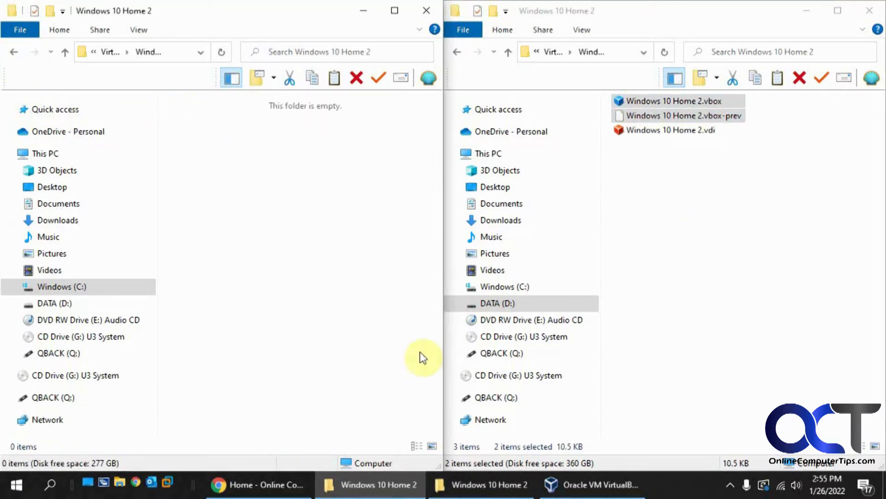
left_click(592, 485)
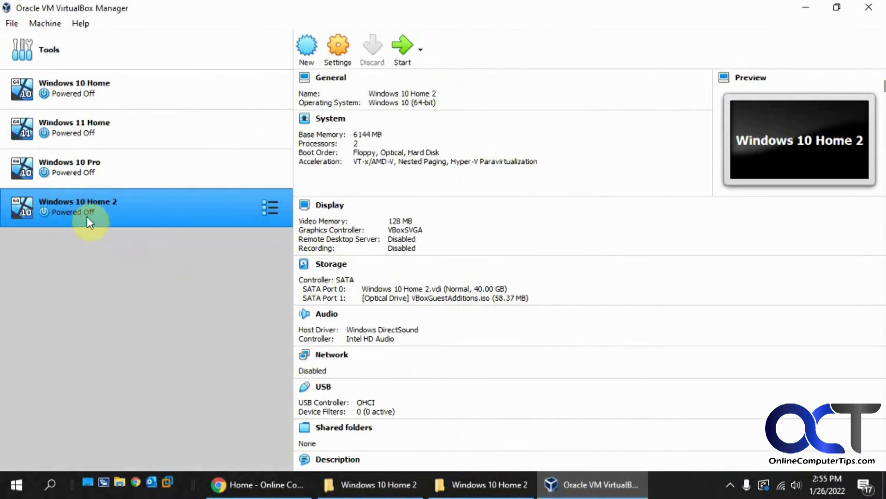
Start Windows 10 Home 2 and inspect the Logs folder left in its C: folder
right_click(88, 218)
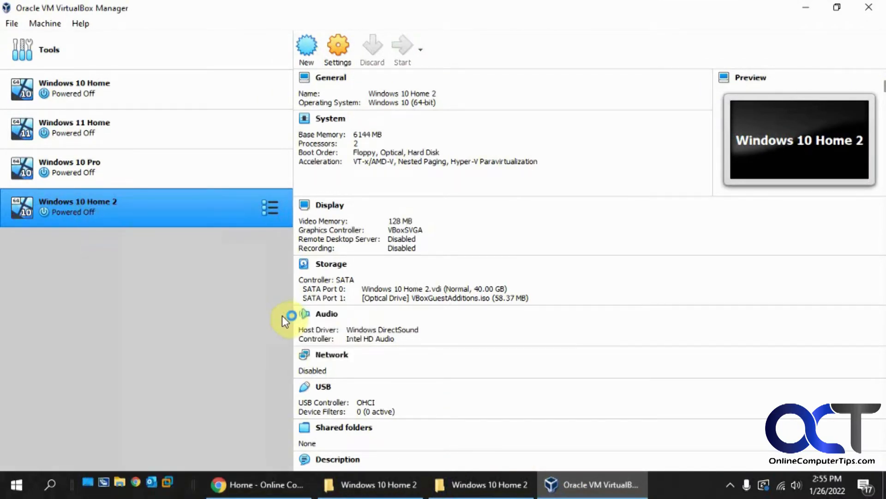
left_click(373, 484)
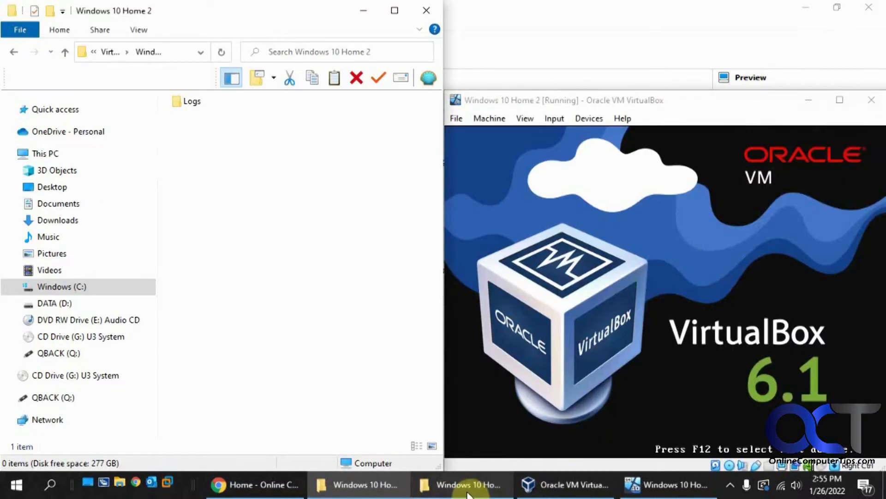
double_click(191, 101)
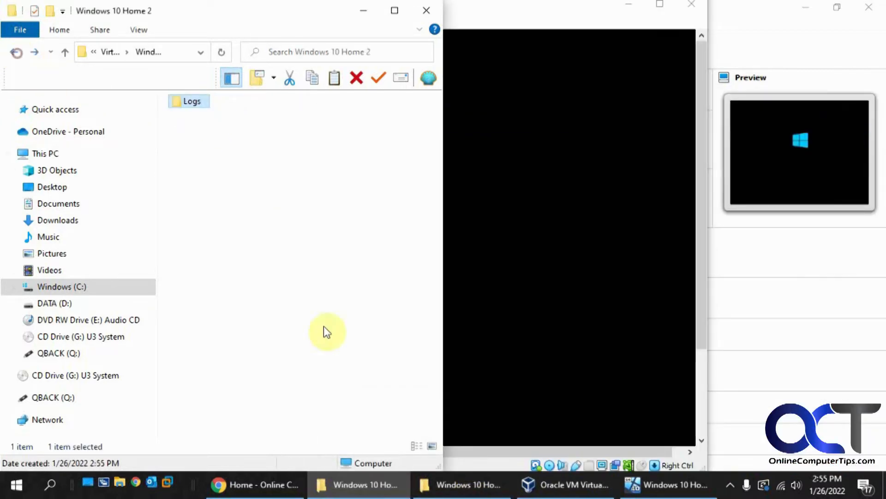
left_click(462, 484)
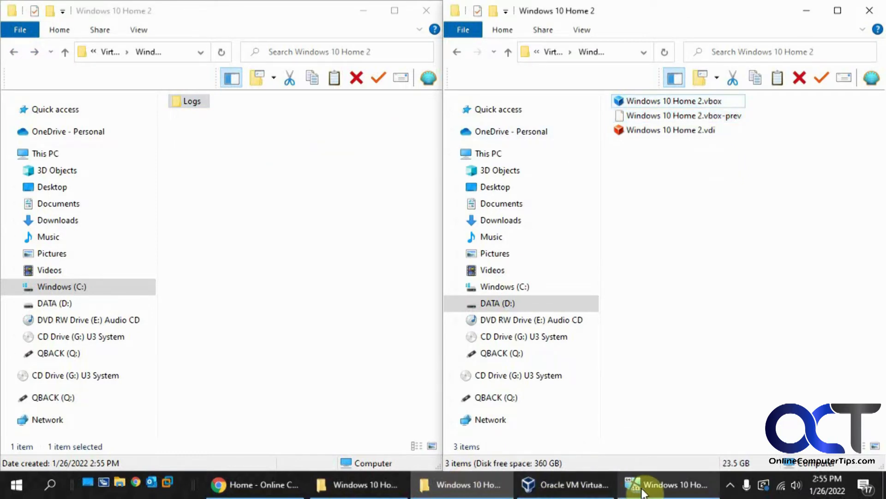
mouse_move(324, 197)
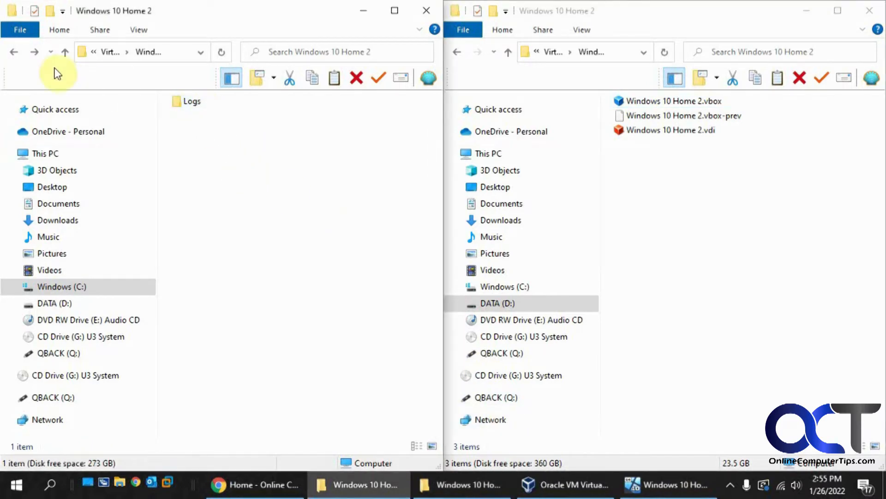
Review the leftover C: Windows 10 Home 2 folder, then close the VM and shut it down
left_click(65, 51)
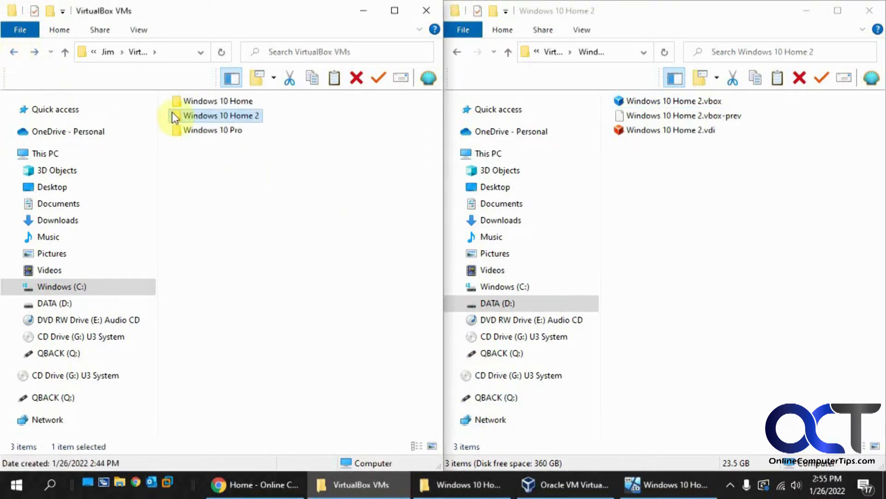
mouse_move(244, 115)
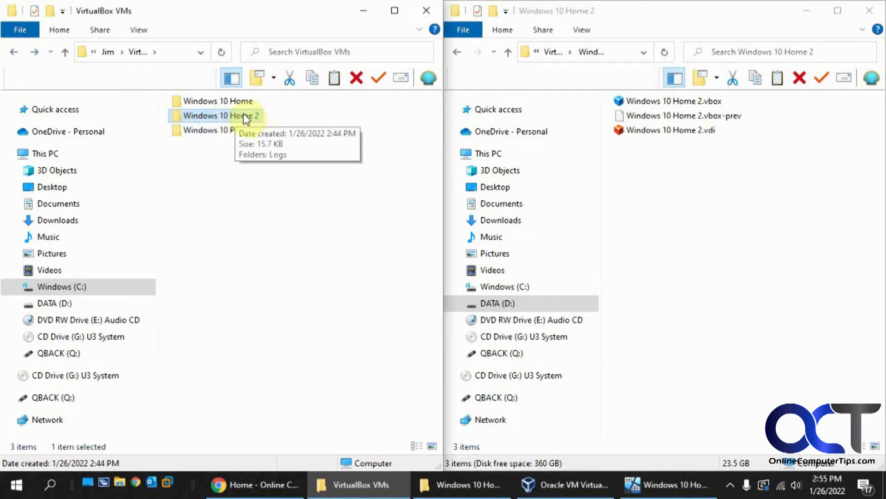
double_click(217, 115)
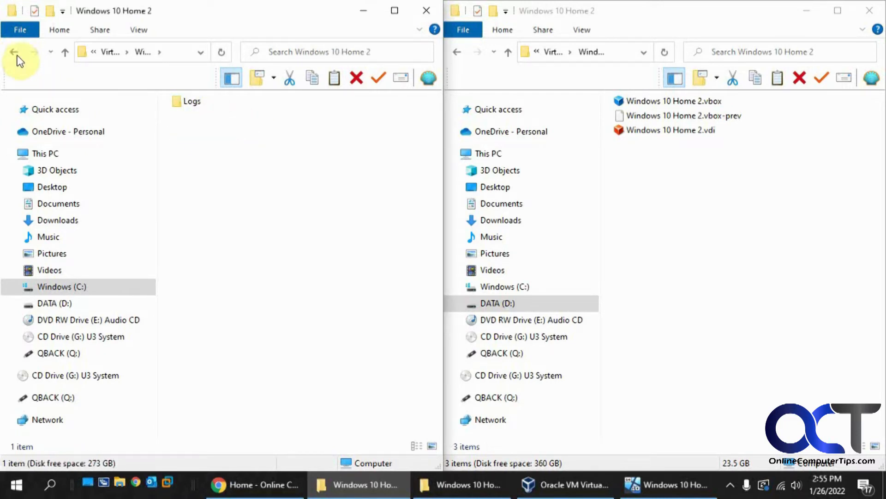
left_click(14, 51)
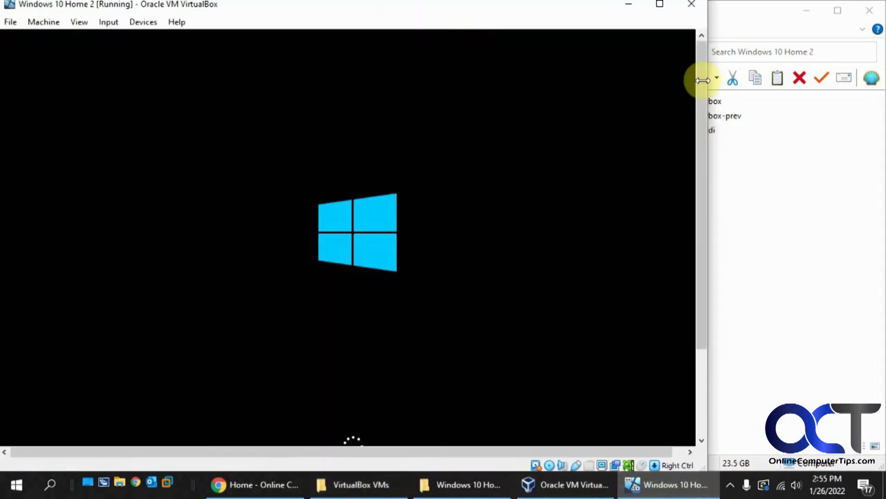
left_click(692, 5)
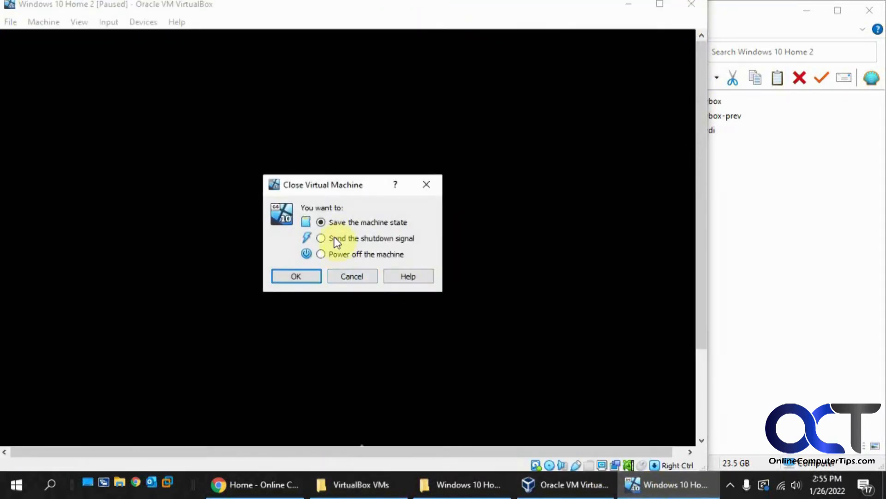
left_click(295, 276)
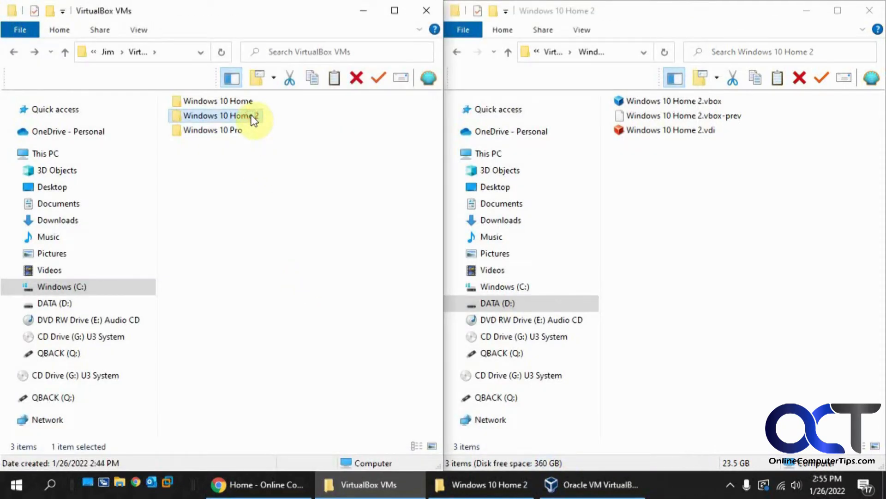
Select the leftover Windows 10 Home 2 folder on C: and delete it
left_click(356, 78)
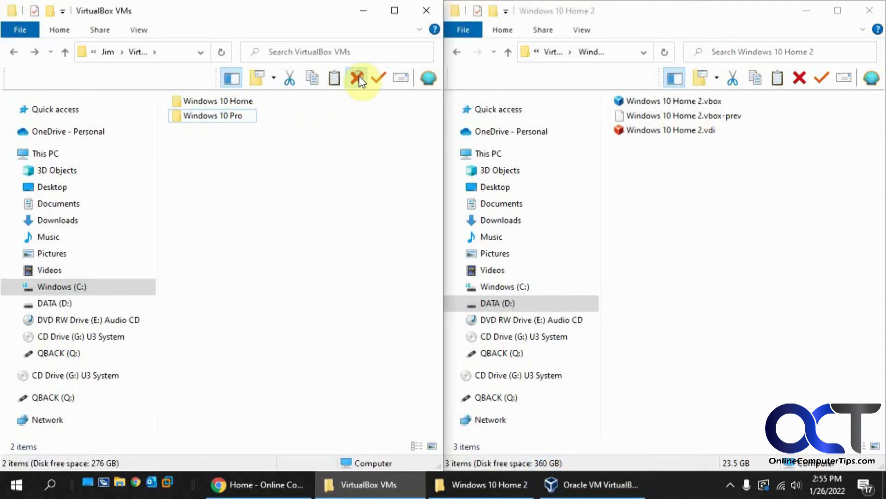
left_click(590, 484)
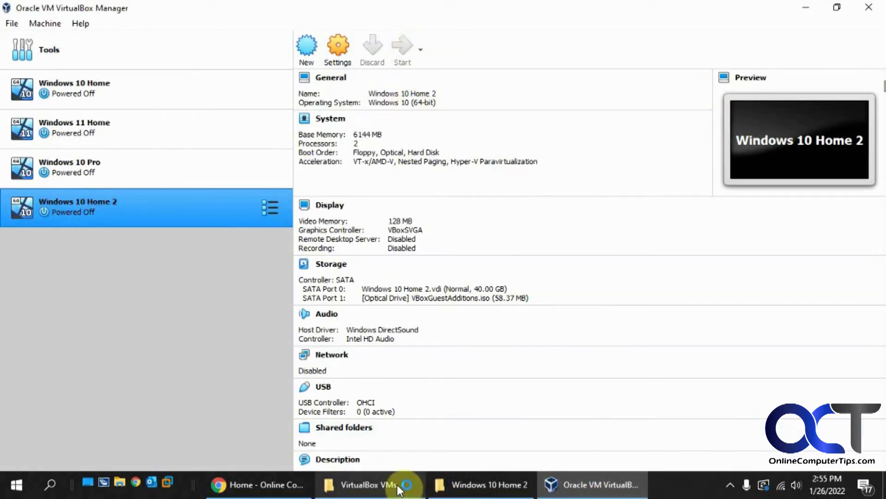
mouse_move(681, 484)
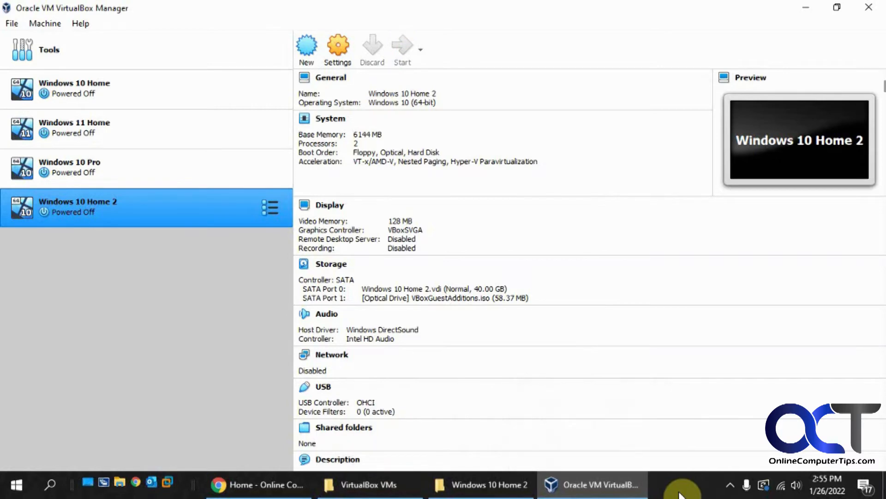
Start Windows 10 Home 2 again, check its C: folder for leftovers, and power it off
left_click(402, 48)
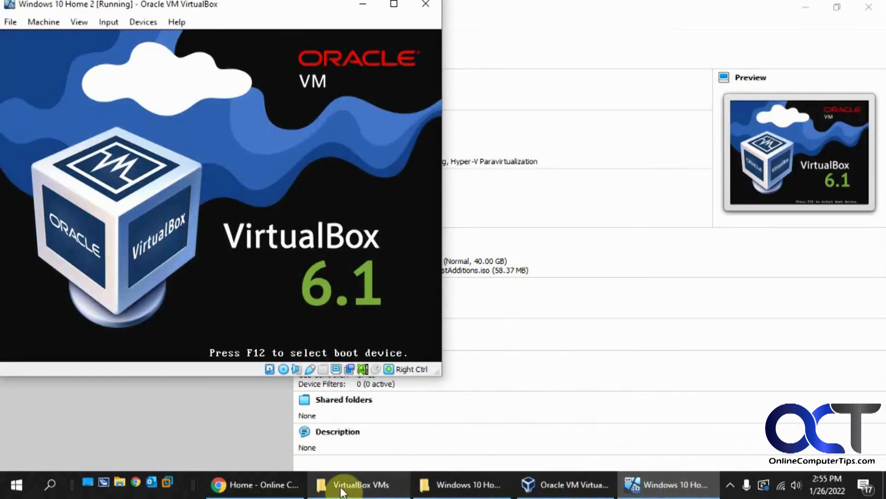
left_click(358, 485)
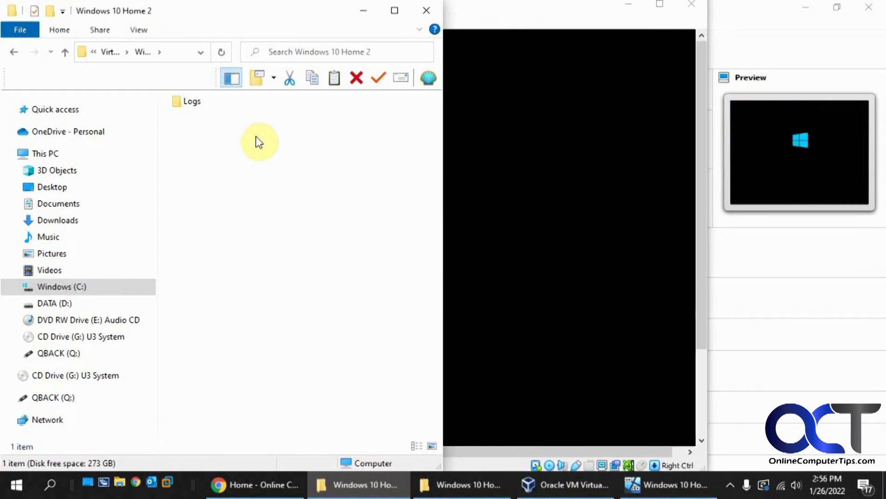
mouse_move(556, 332)
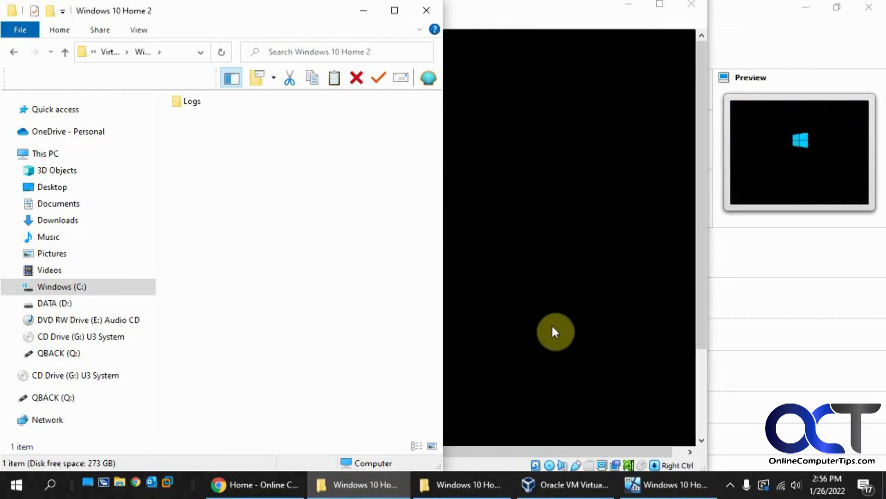
left_click(461, 484)
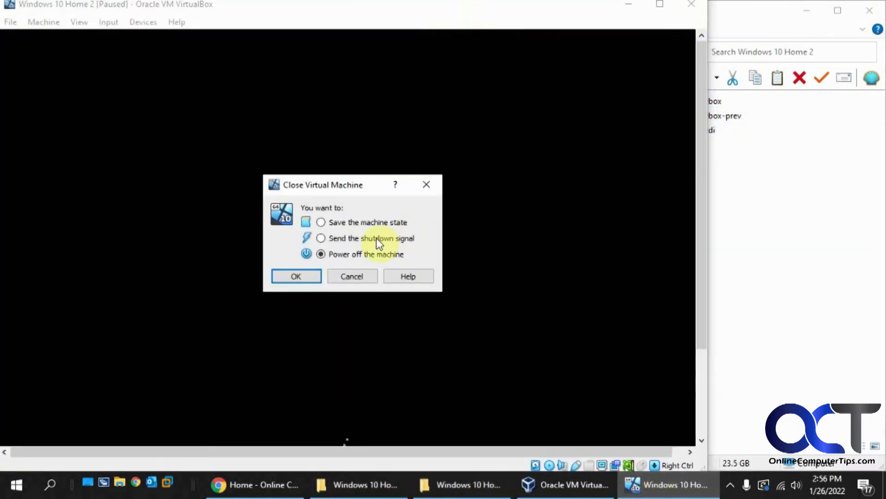
left_click(295, 277)
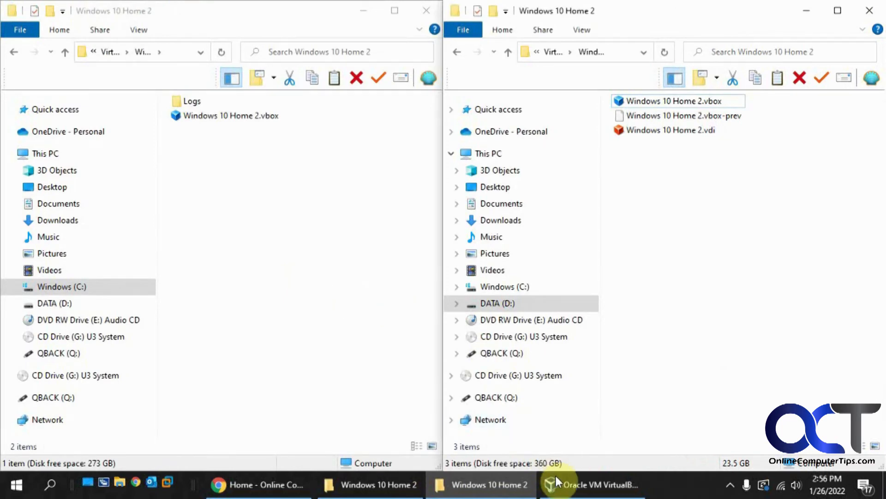
mouse_move(593, 484)
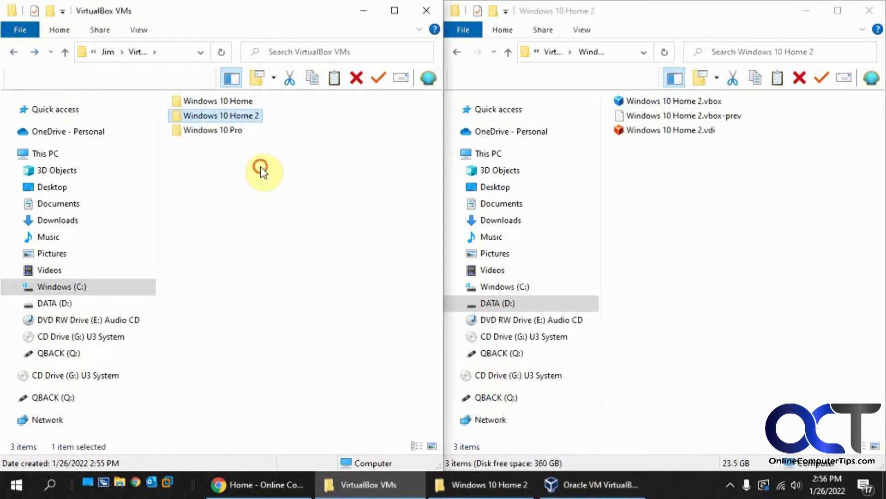
Select the Windows 10 Home folder in C:'s VirtualBox VMs listing
left_click(222, 101)
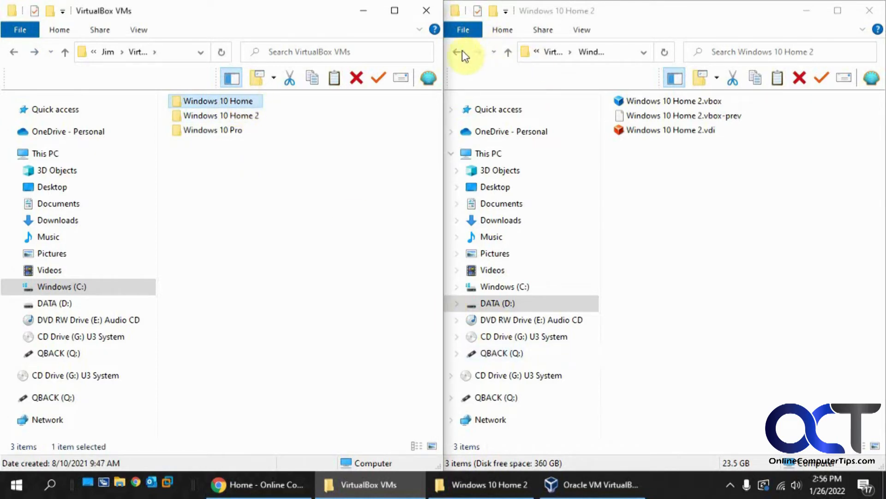
Open the actions menu for the Windows 10 Home machine in VirtualBox Manager
left_click(465, 51)
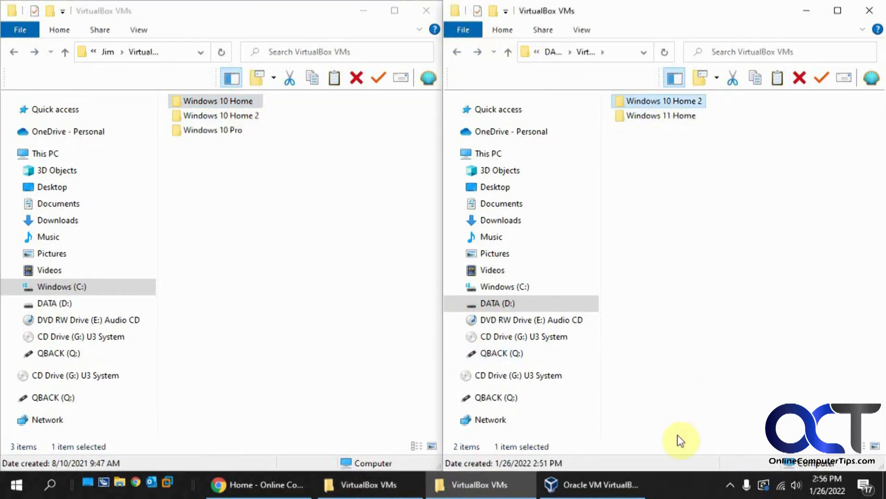
left_click(590, 485)
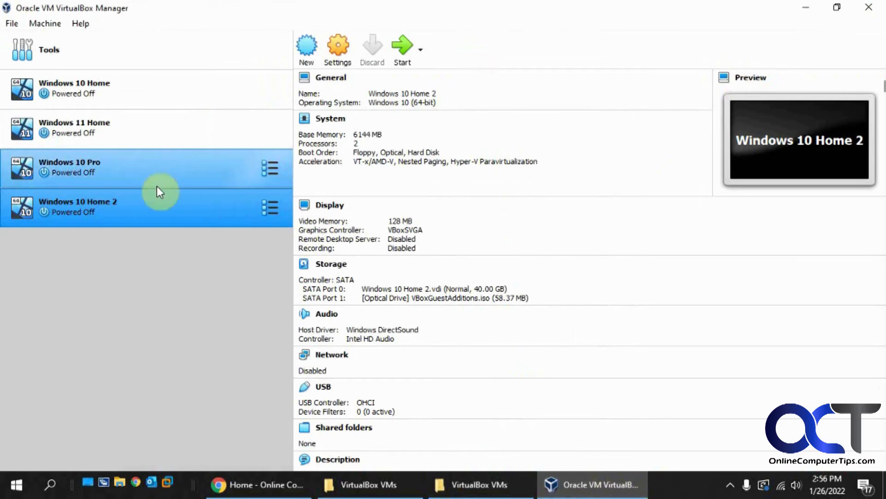
right_click(73, 87)
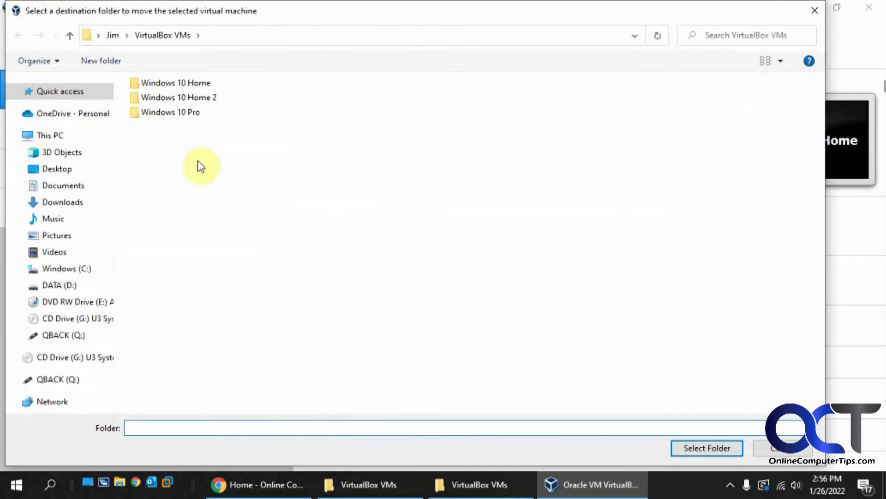
mouse_move(116, 255)
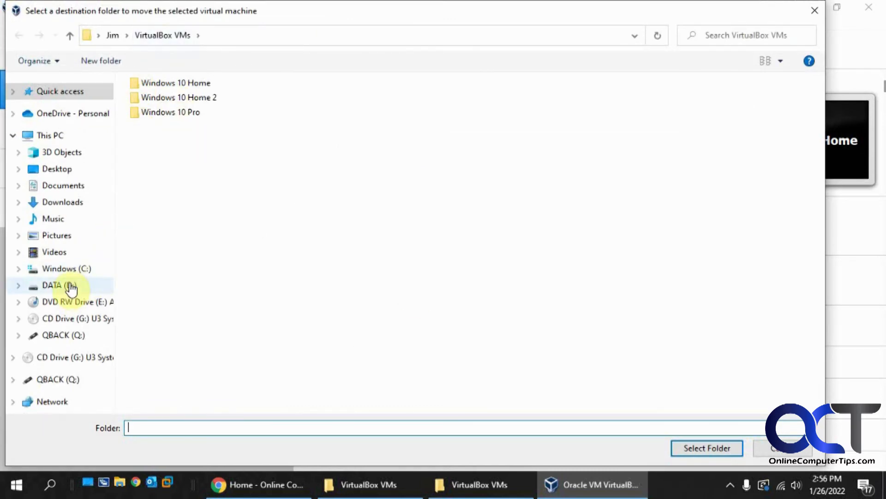
Create and open a new 'Windows 10 Home' folder in D:\VirtualBox VMs as move destination
left_click(52, 285)
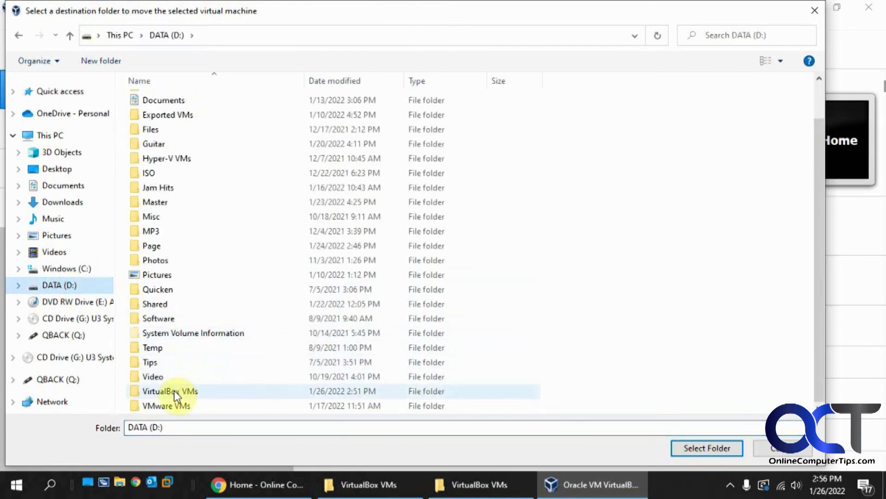
double_click(170, 390)
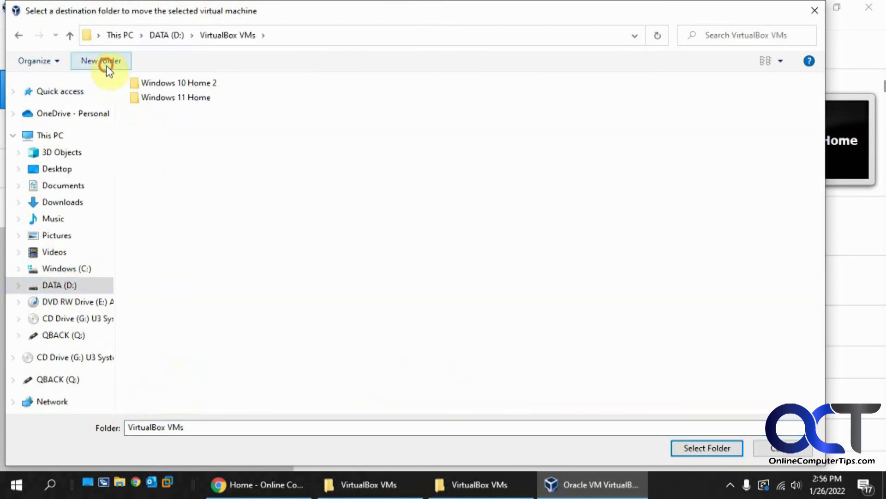
left_click(101, 61)
type("Windows 10")
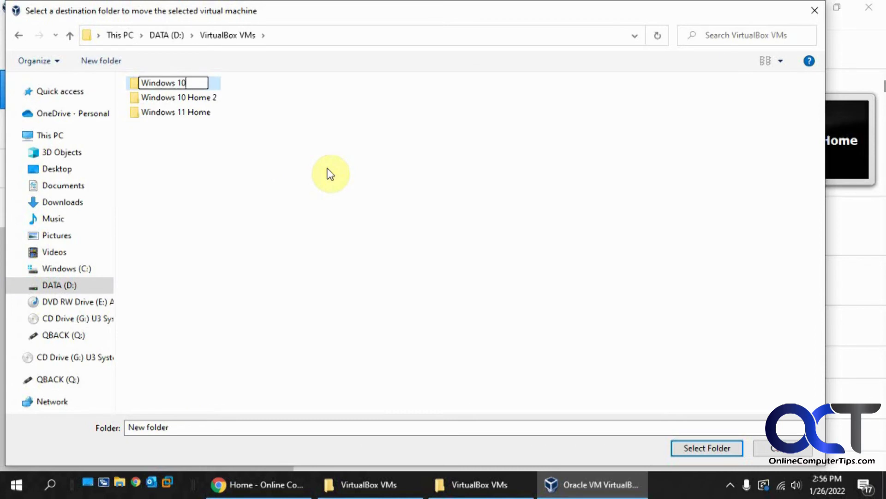
type("Home")
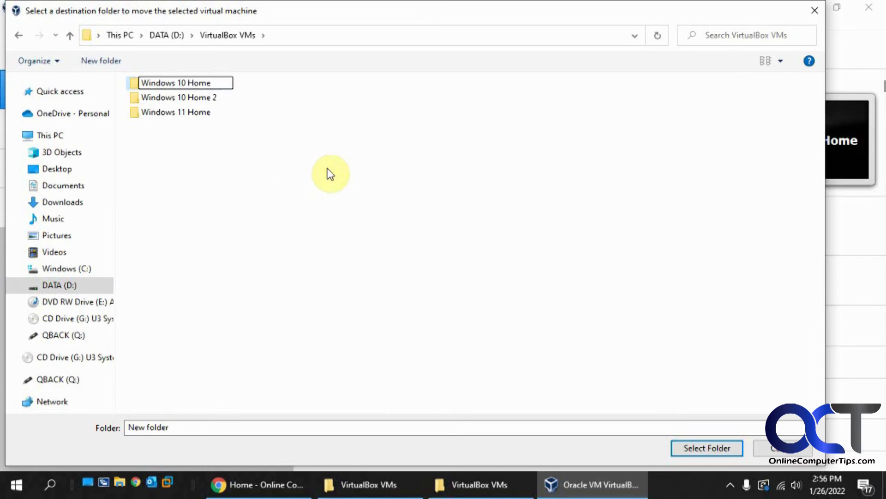
double_click(181, 83)
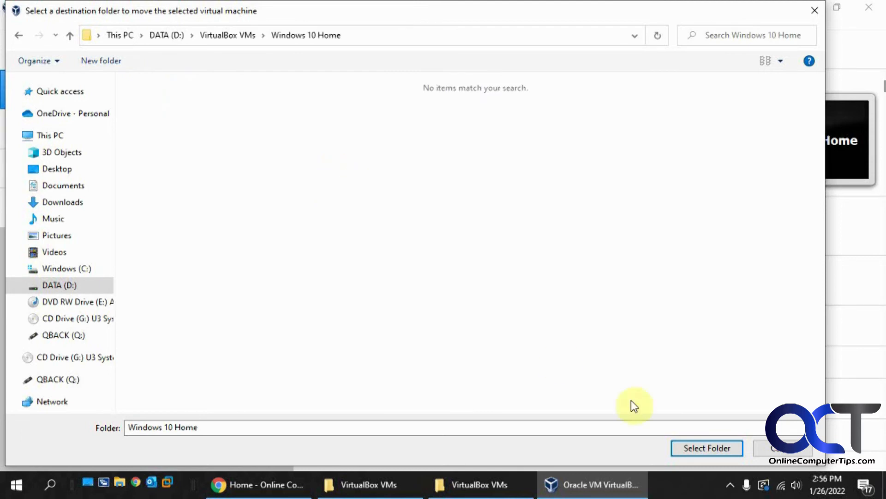
Confirm the destination, then view the Windows 10 Home.vdi location in Storage settings
left_click(706, 448)
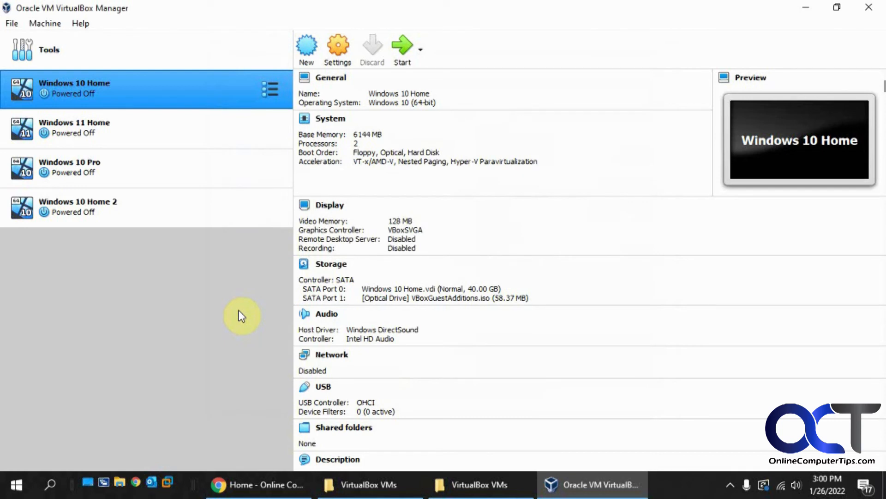
mouse_move(231, 89)
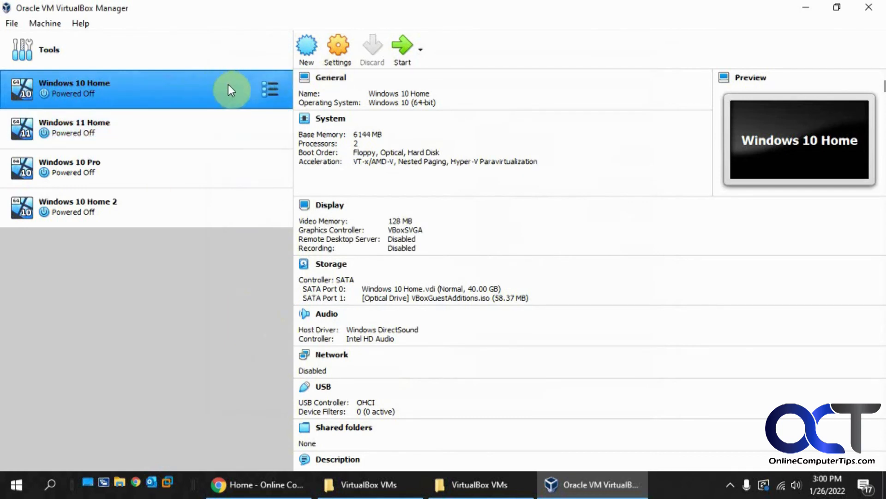
left_click(337, 48)
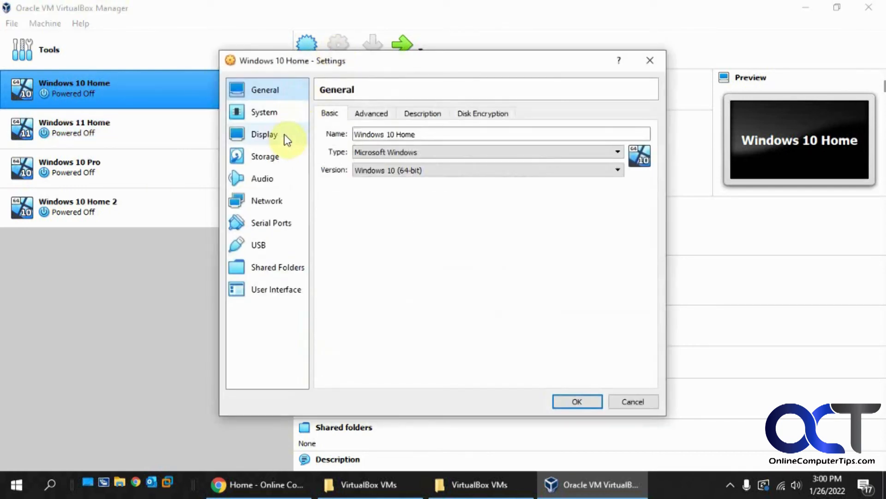
left_click(265, 157)
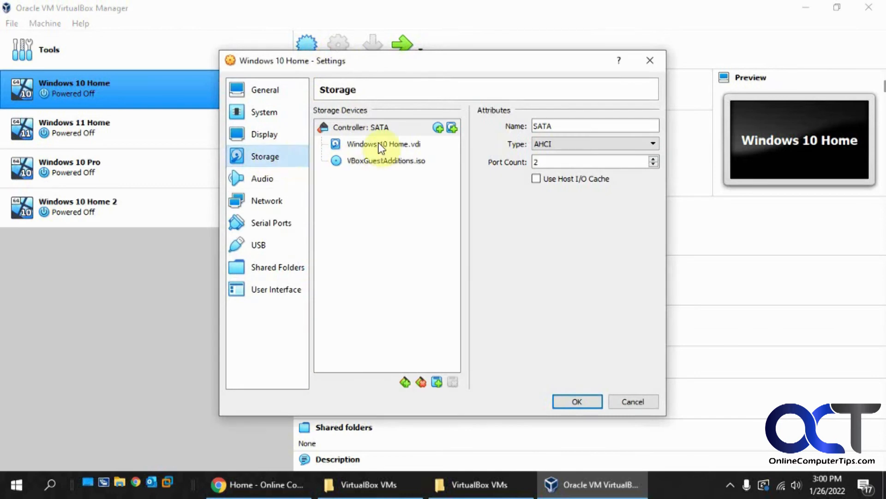
left_click(383, 144)
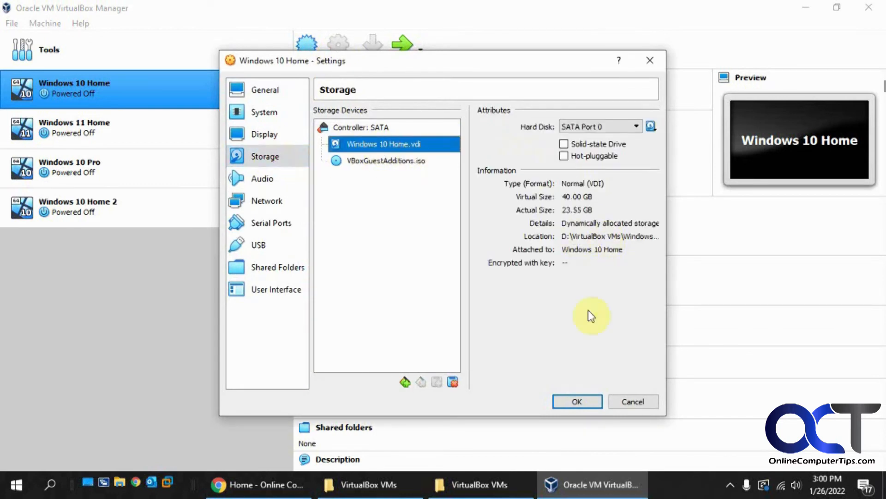
Browse into the nested Windows 10 Home folders on D: to see the machine's files
left_click(472, 484)
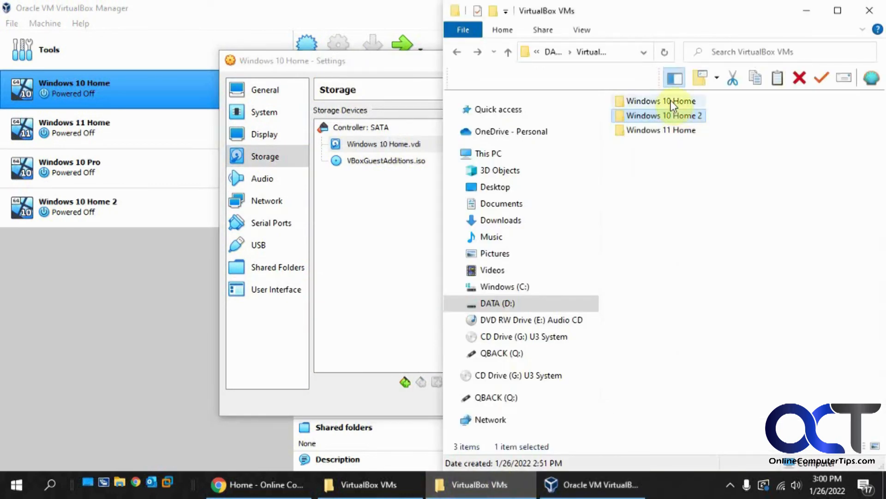
double_click(660, 100)
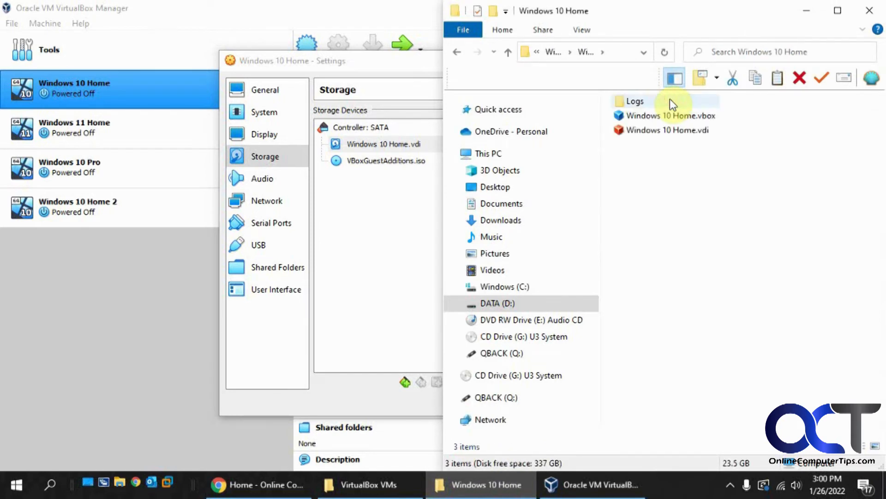
mouse_move(483, 68)
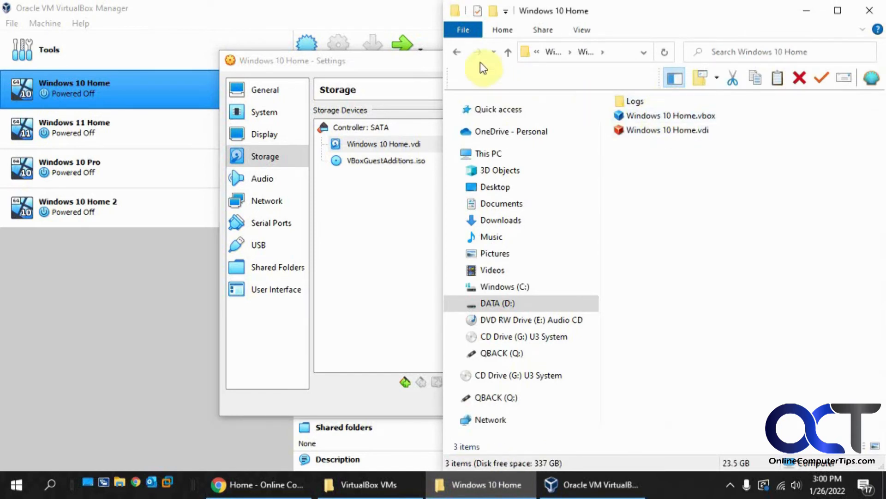
left_click(457, 52)
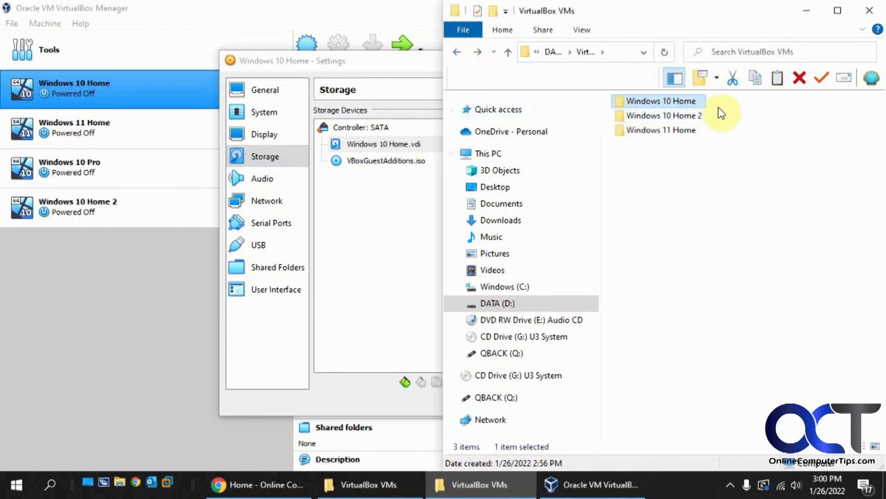
double_click(663, 101)
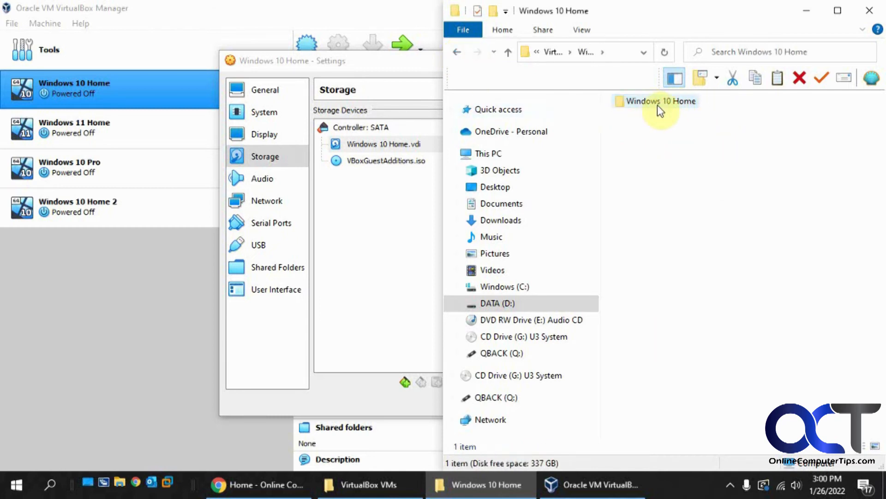
double_click(662, 100)
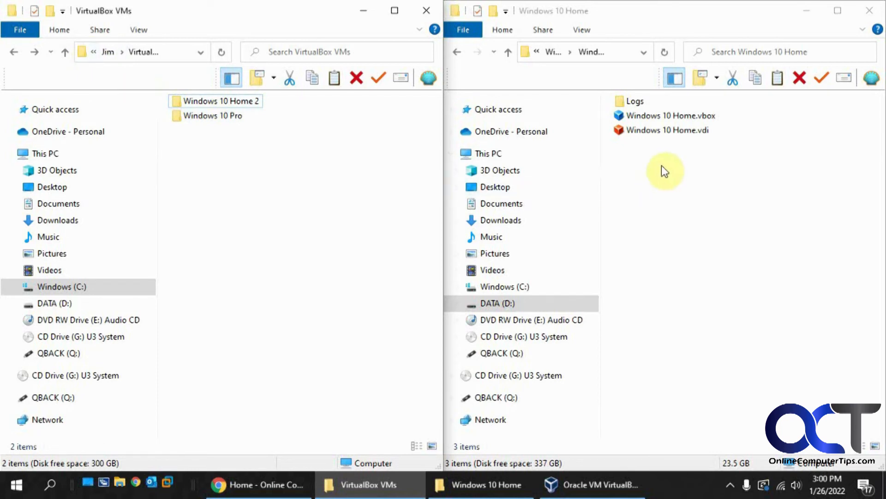
mouse_move(212, 187)
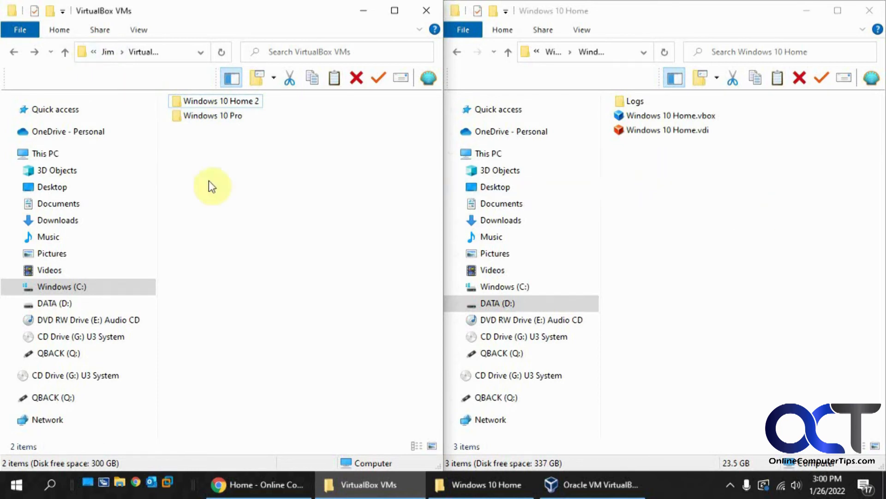
mouse_move(248, 140)
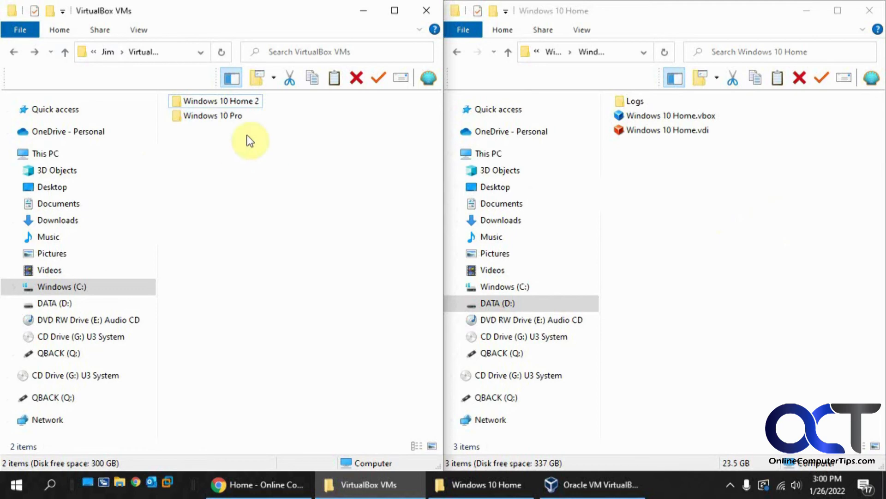
Close the Settings dialog with OK and start the Windows 10 Home machine
left_click(591, 484)
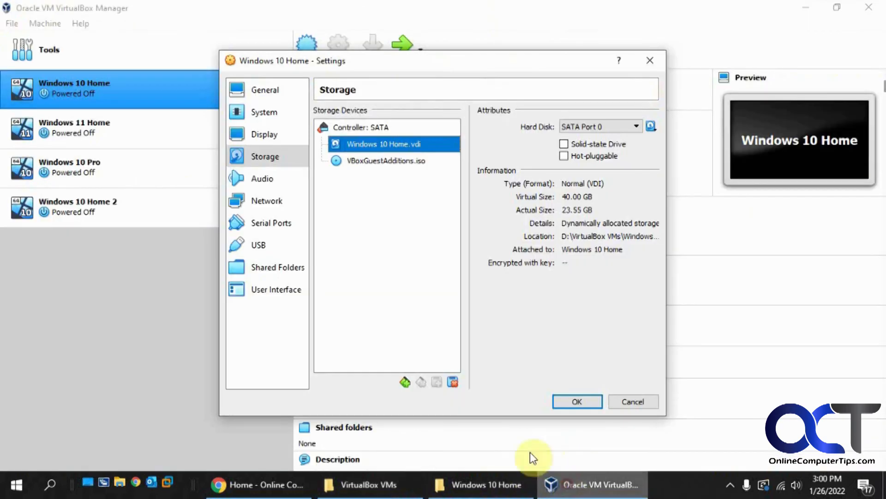
left_click(576, 401)
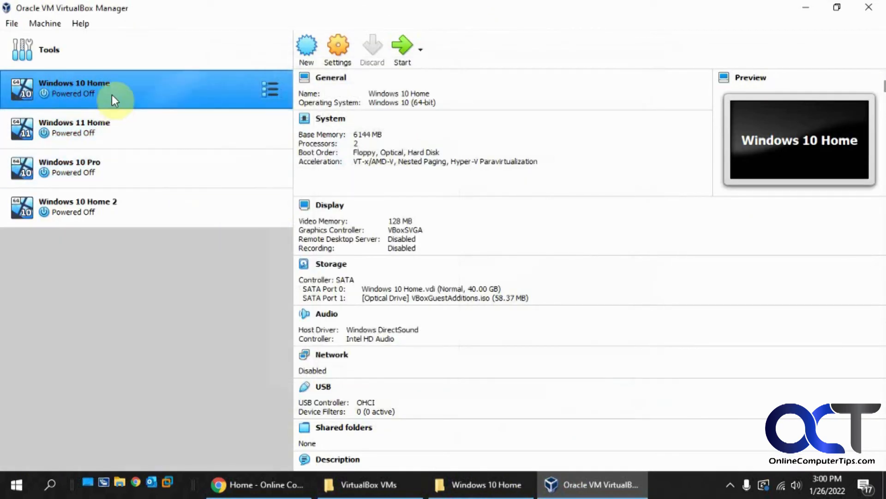
mouse_move(401, 48)
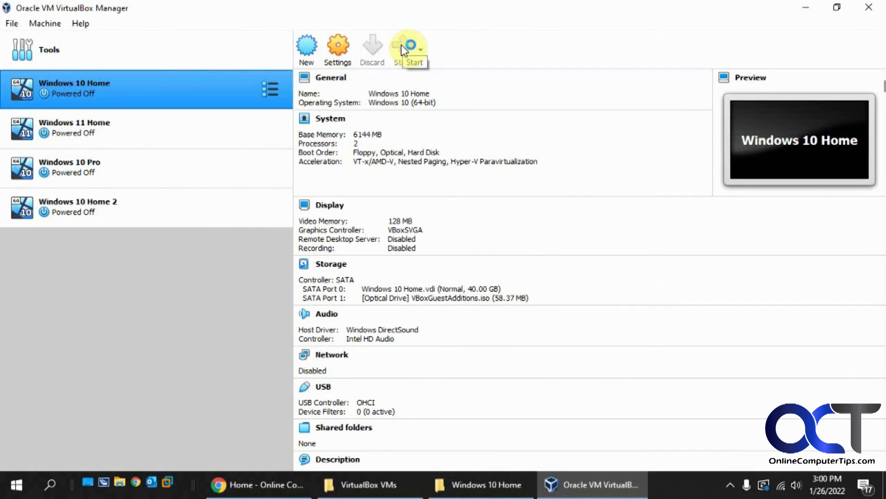
left_click(408, 48)
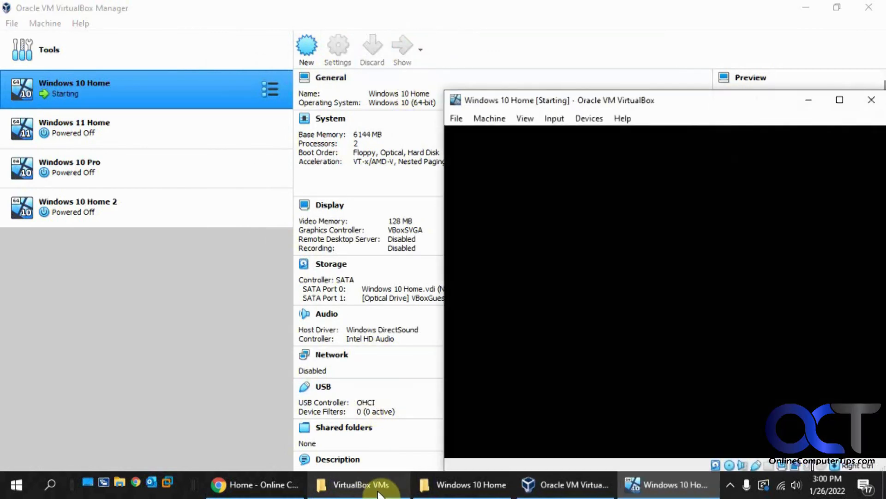
mouse_move(359, 484)
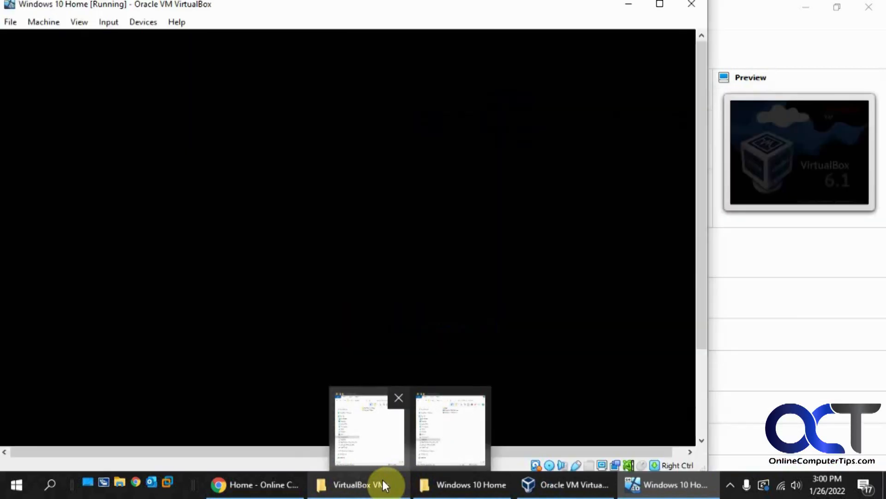
Bring the Explorer windows back and go up two folder levels
left_click(367, 430)
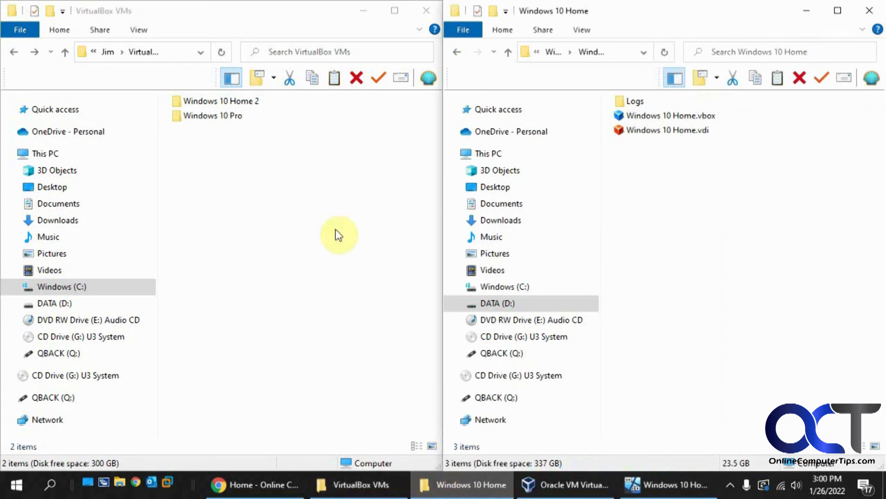
left_click(457, 52)
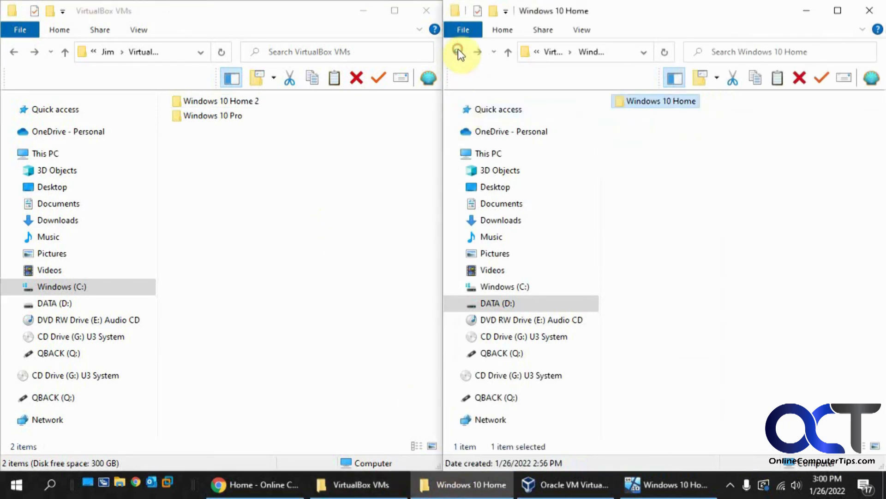
left_click(458, 51)
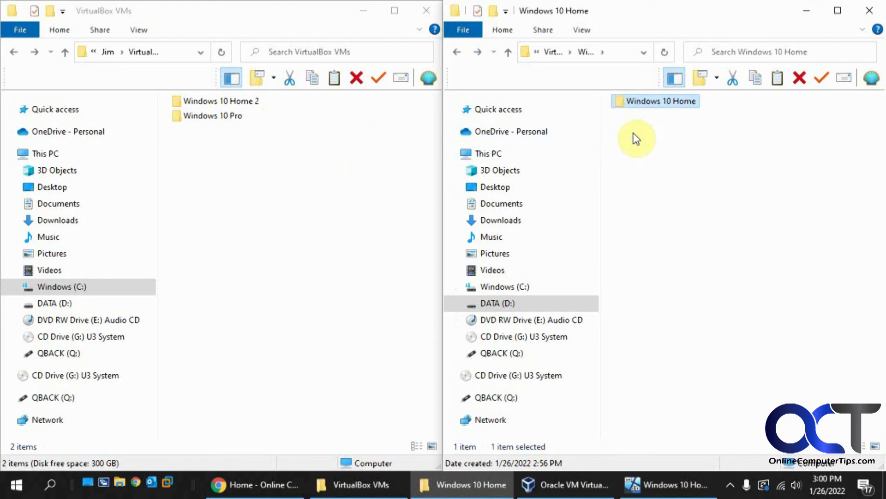
mouse_move(620, 221)
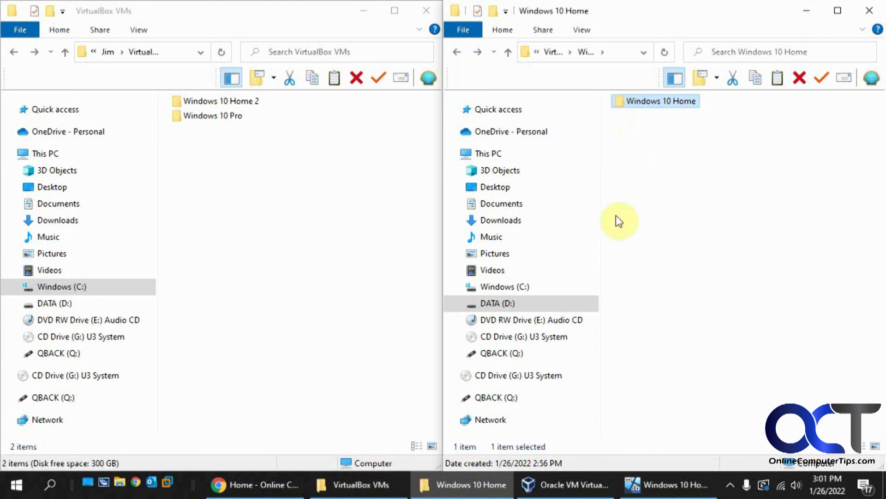
Return to VirtualBox Manager and select the Windows 10 Pro machine
left_click(565, 484)
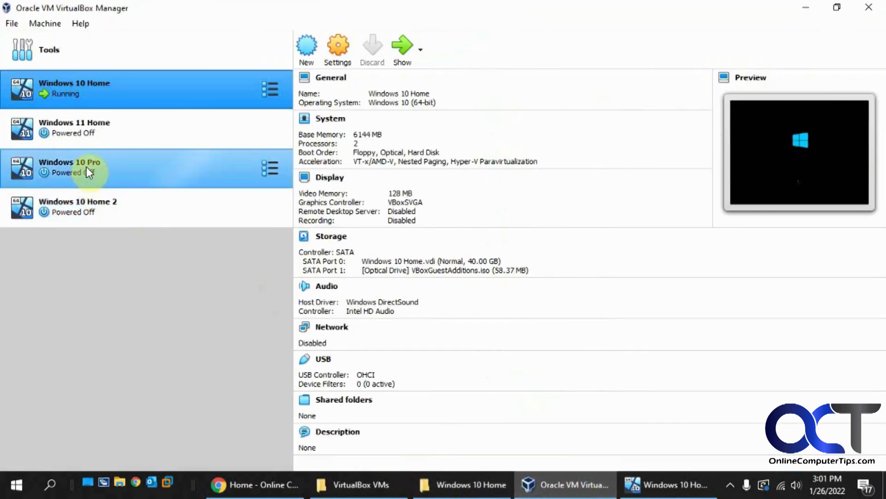
left_click(85, 166)
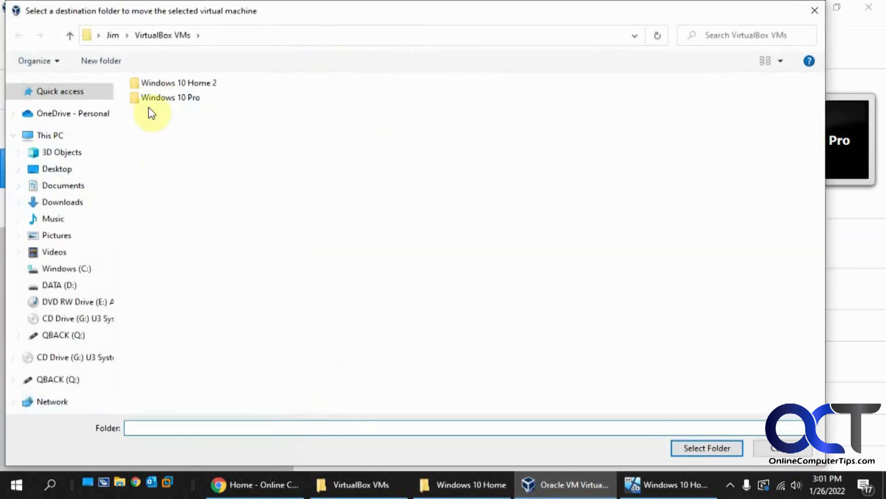
mouse_move(209, 110)
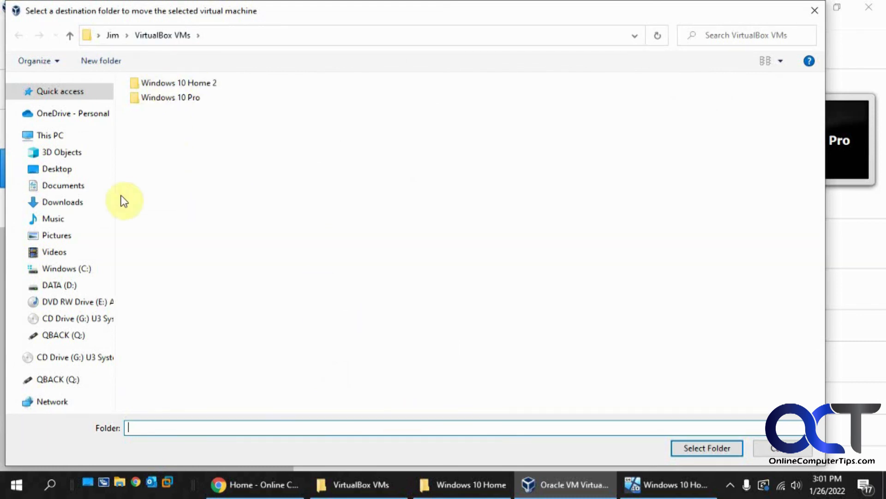
mouse_move(180, 138)
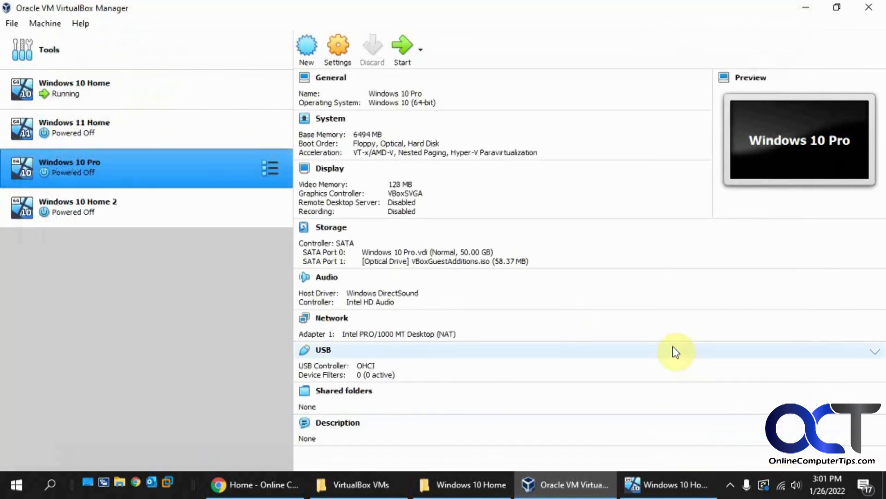
mouse_move(186, 387)
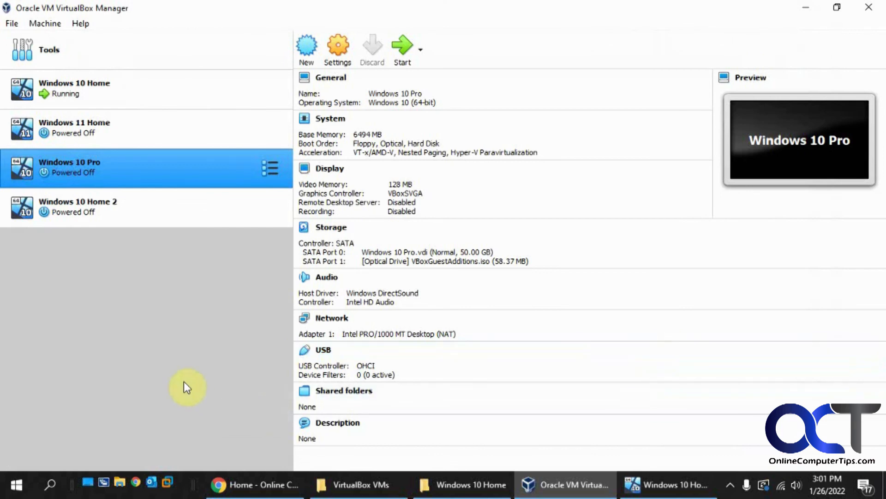